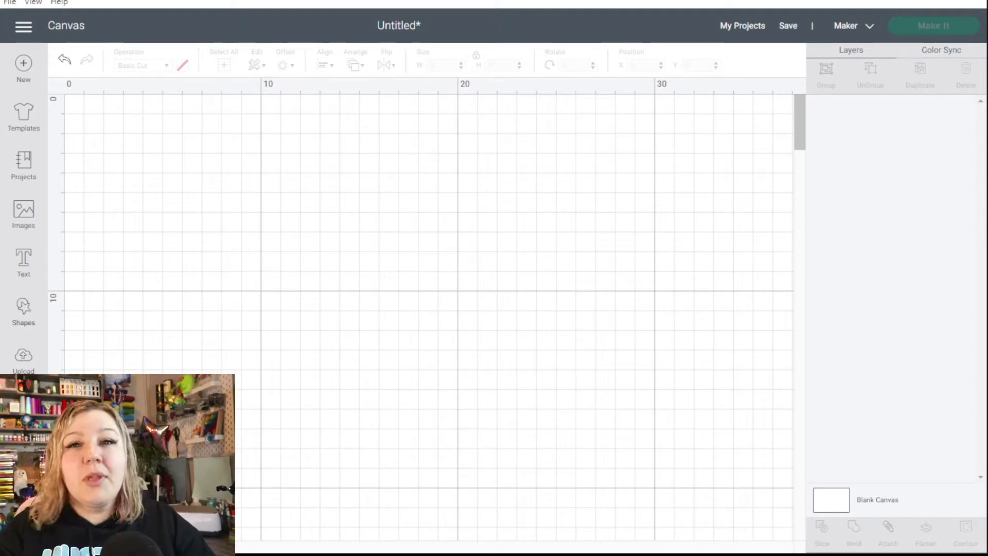
# Add a star from the Shapes panel onto the empty canvas
pyautogui.click(24, 312)
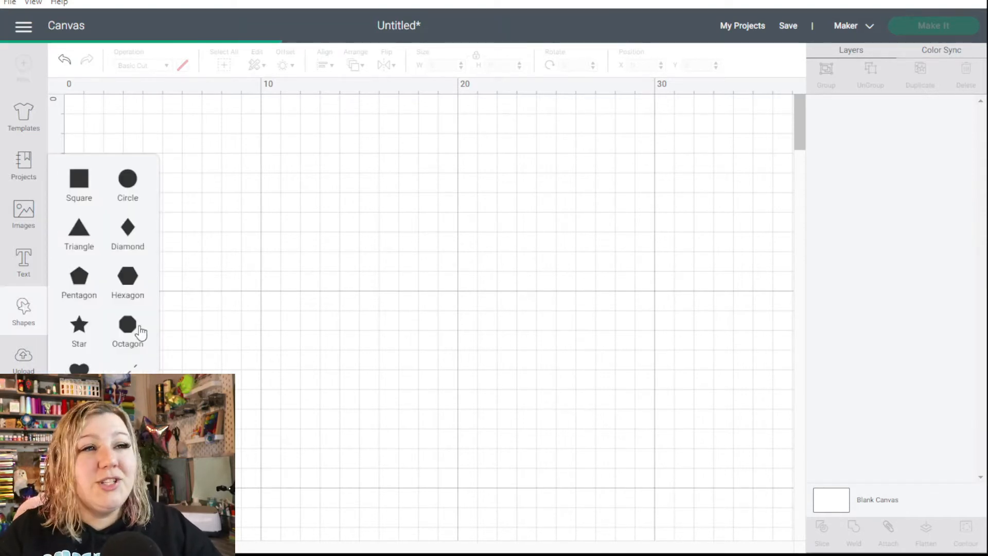
pyautogui.click(79, 324)
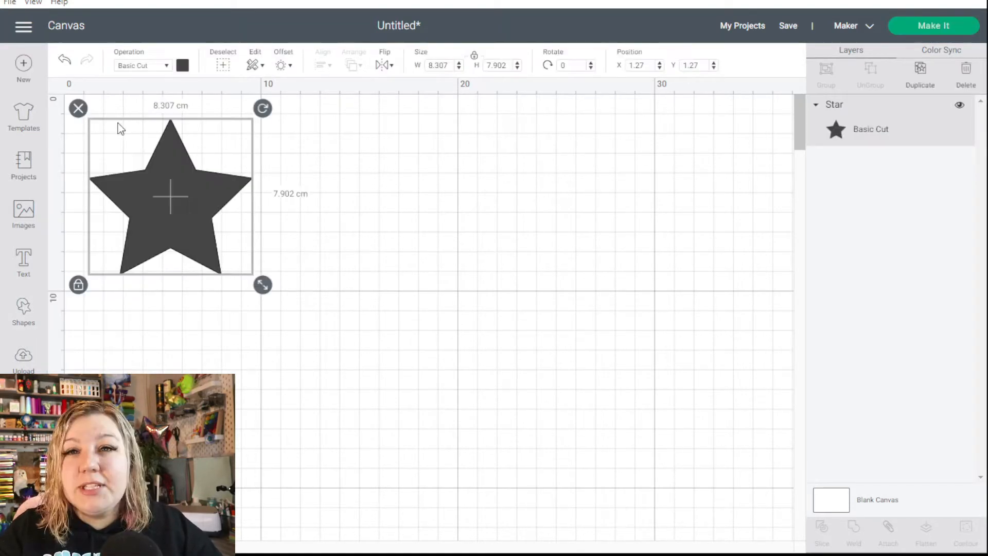
pyautogui.moveTo(565, 34)
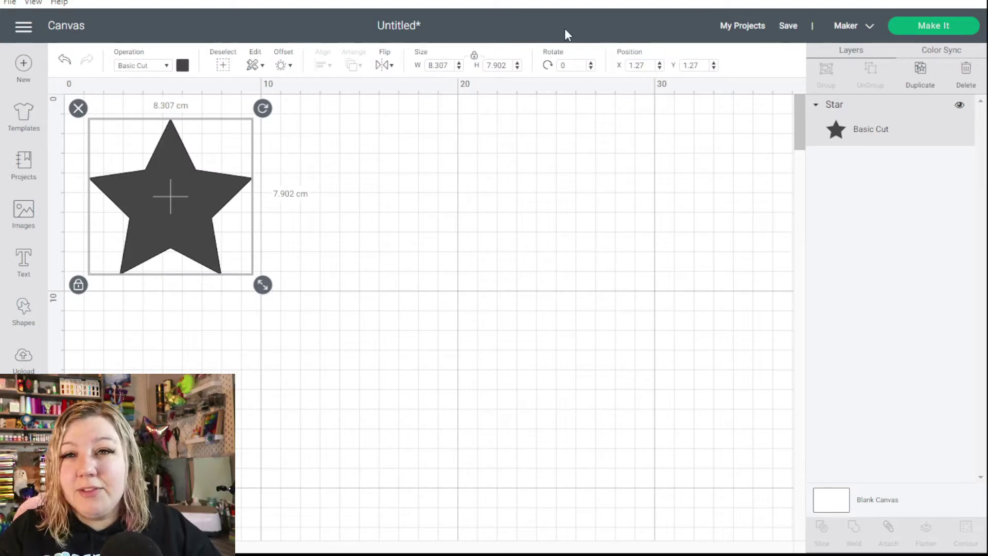
pyautogui.moveTo(436, 44)
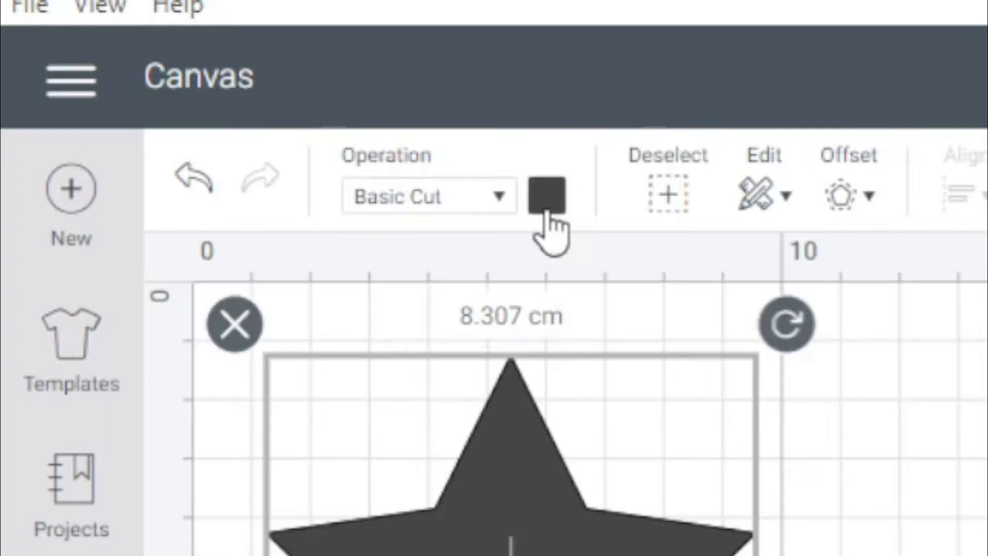
pyautogui.moveTo(472, 208)
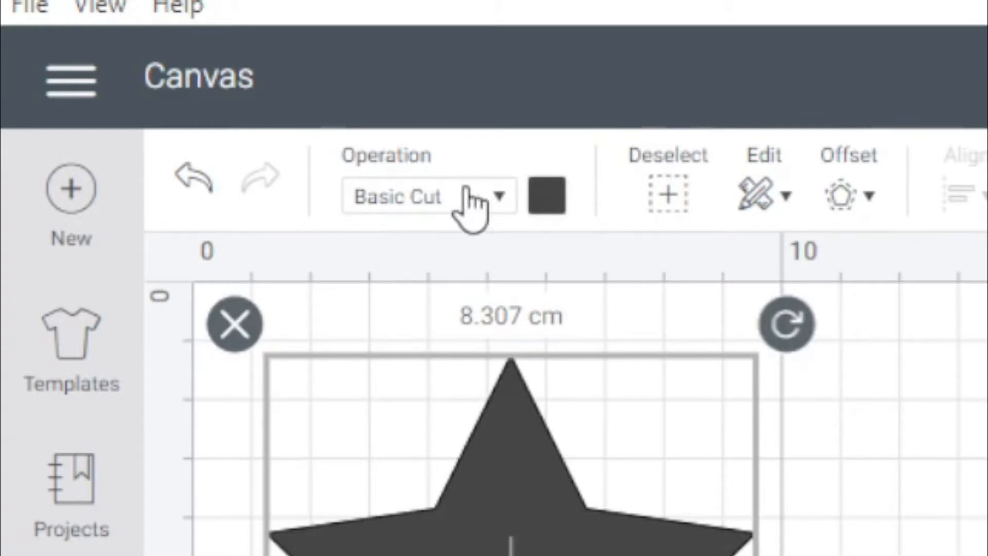
pyautogui.moveTo(667, 183)
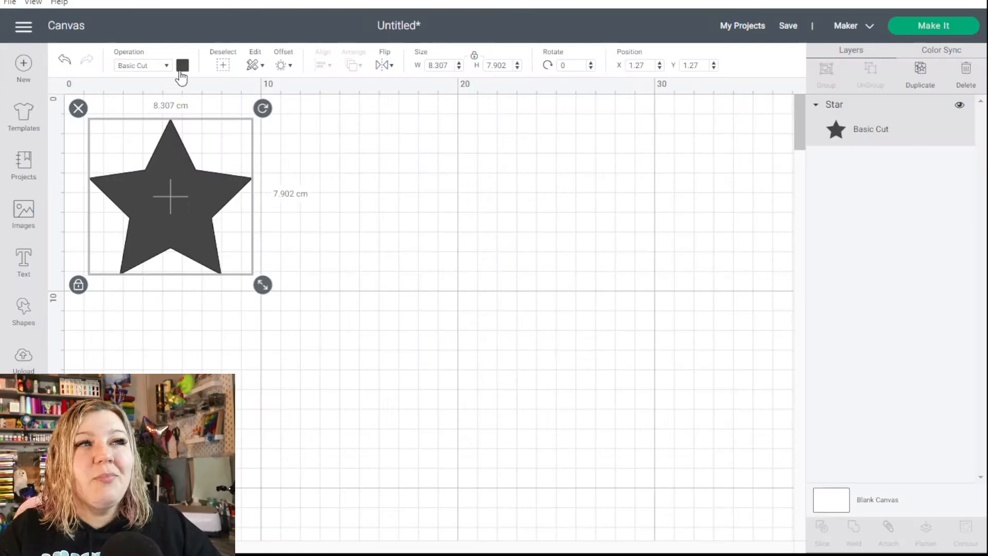
pyautogui.moveTo(214, 90)
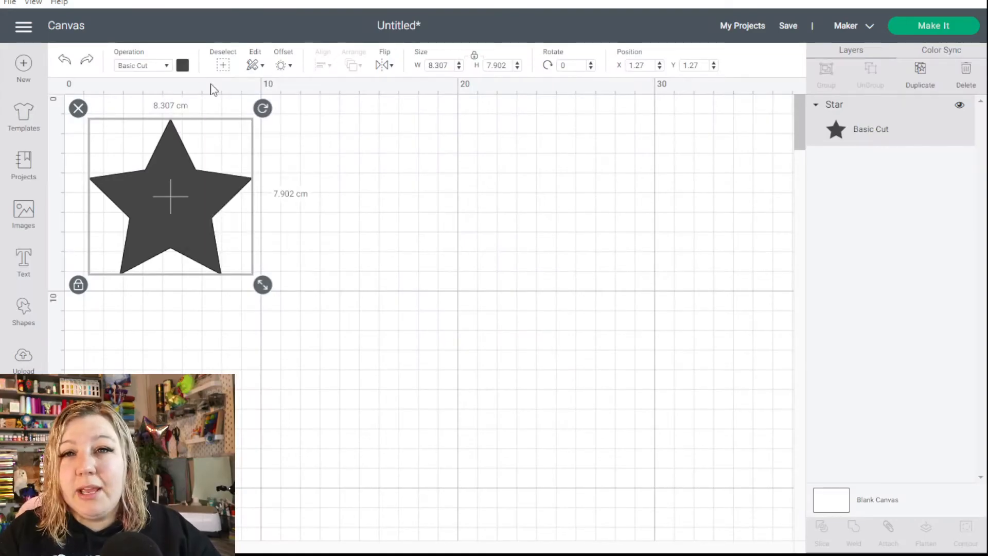
pyautogui.moveTo(137, 64)
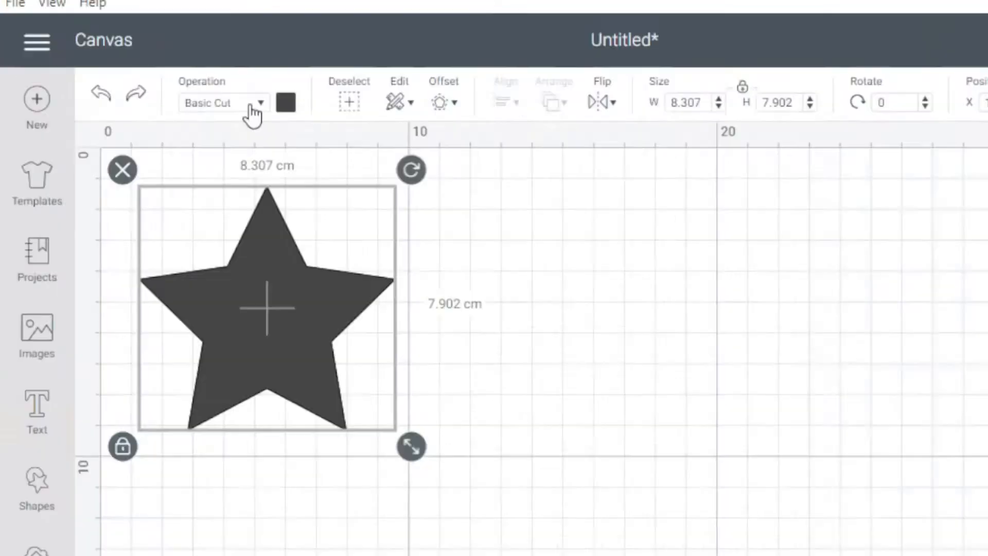
# Change the star's operation from Basic Cut to Print Then Cut > Standard
pyautogui.click(260, 102)
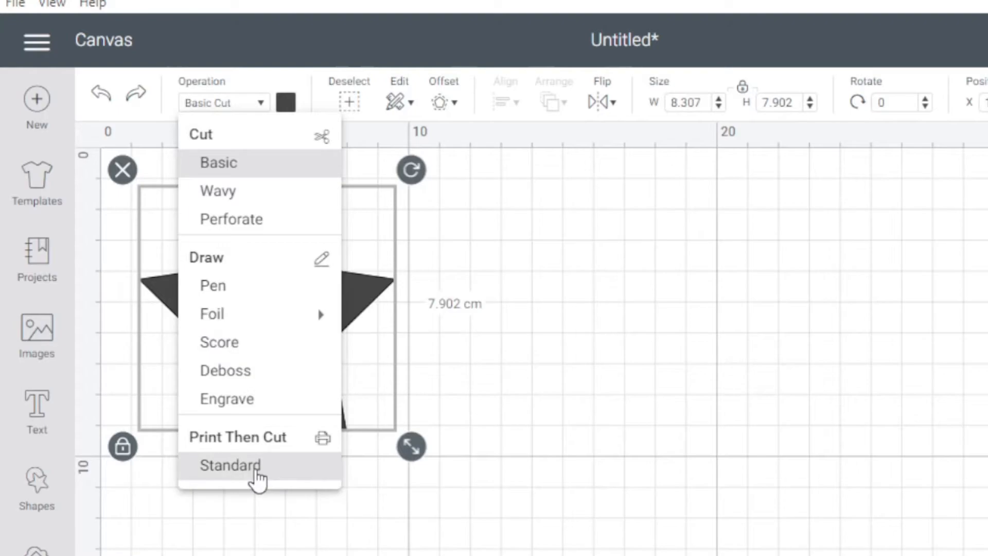
pyautogui.click(232, 465)
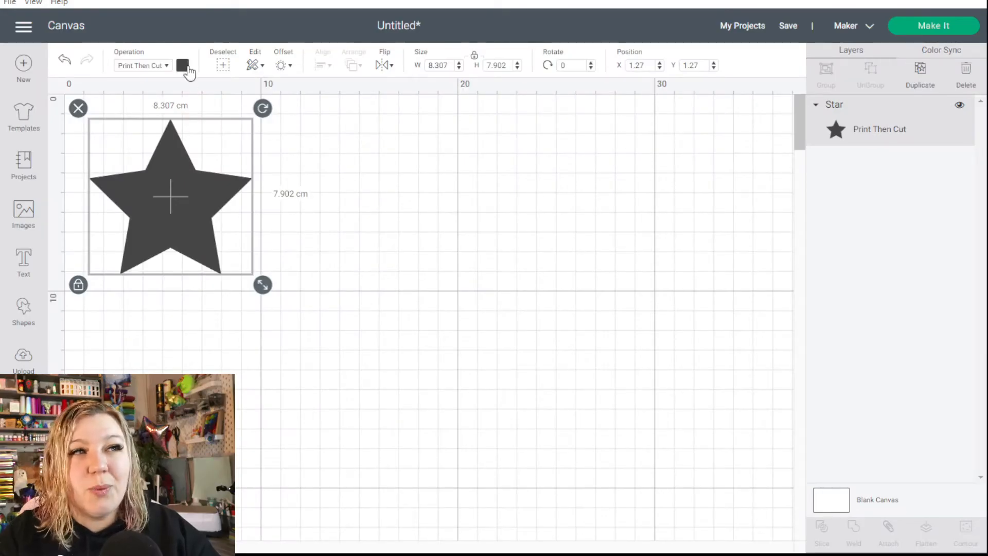
pyautogui.click(183, 65)
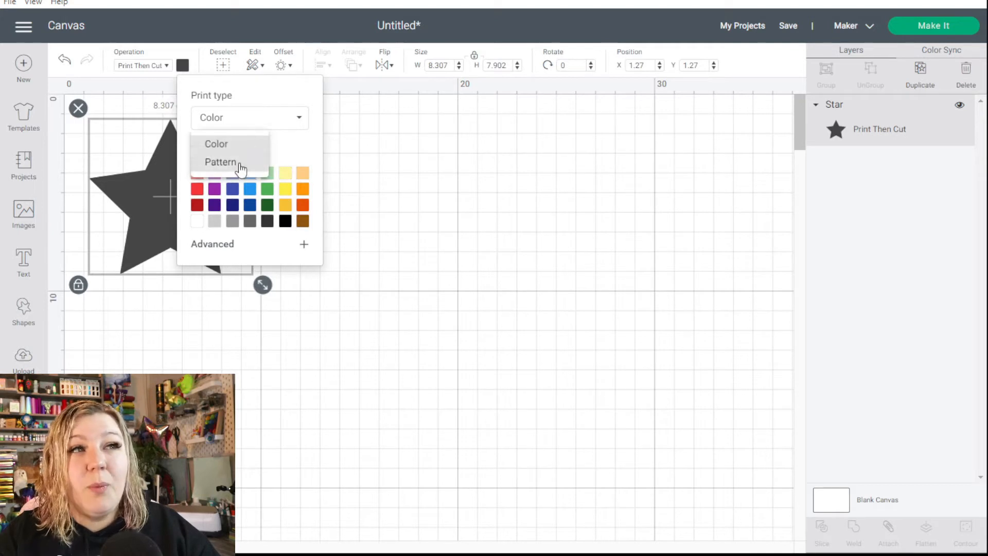
pyautogui.moveTo(234, 172)
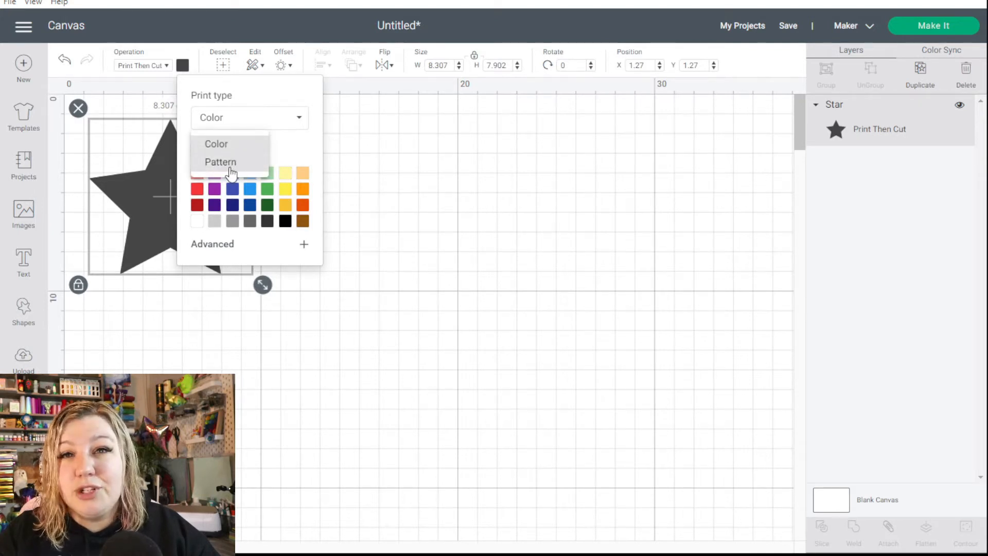
pyautogui.click(221, 162)
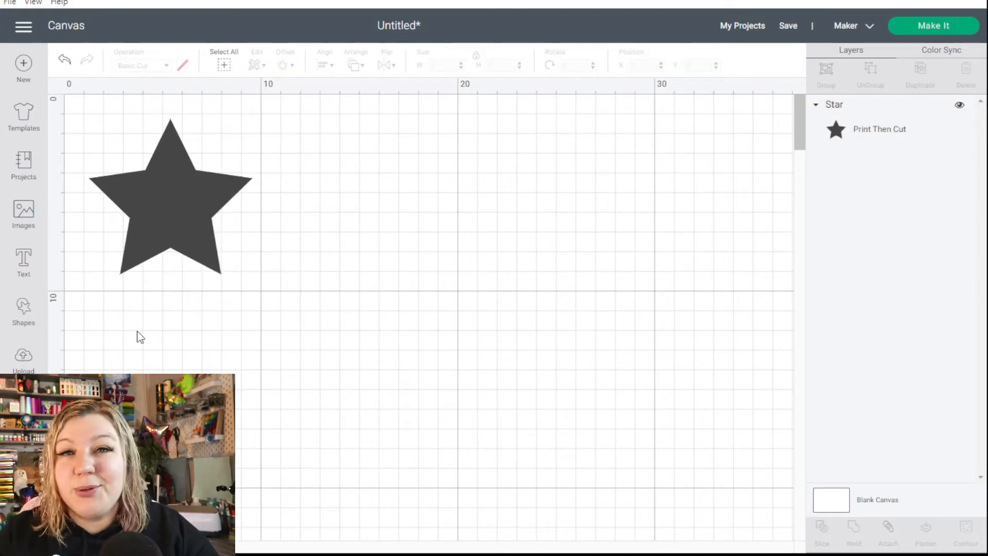
# Upload the 24196-cow-pattern black-and-white cow-spot image as a pattern fill
pyautogui.click(24, 357)
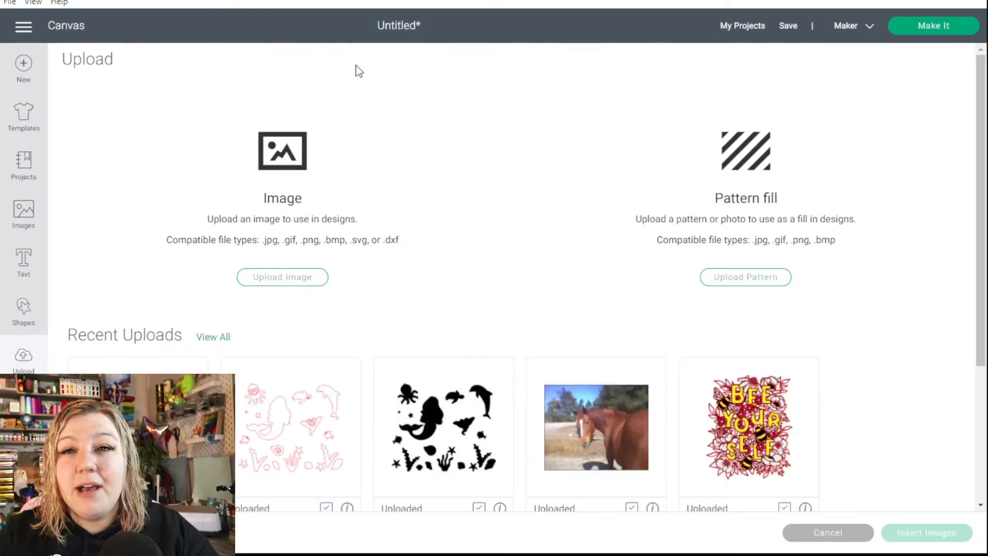
pyautogui.moveTo(959, 175)
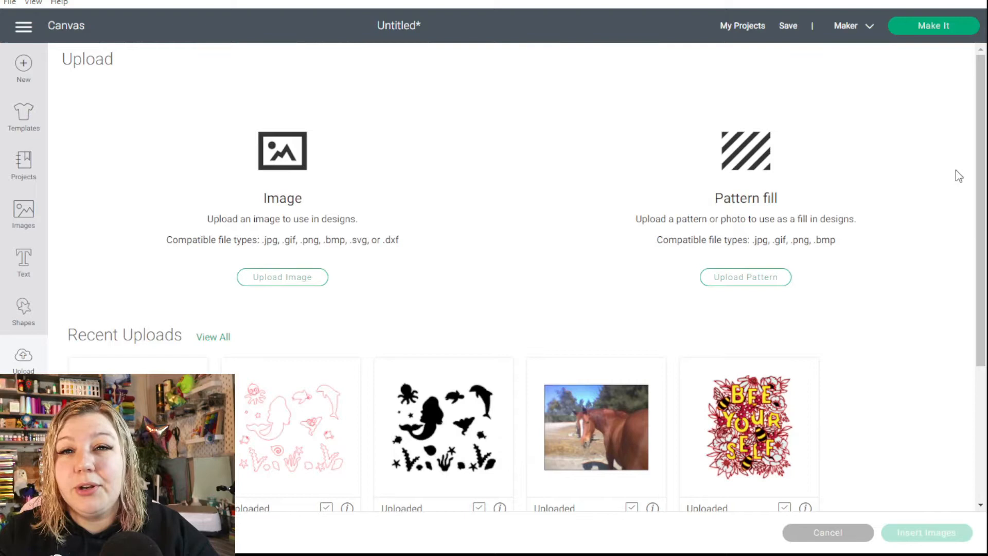
pyautogui.moveTo(838, 247)
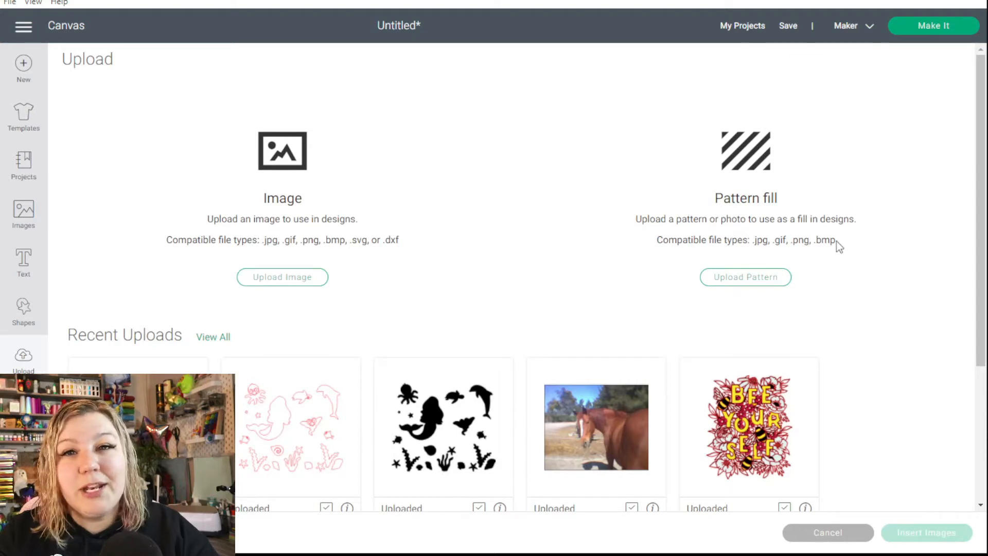
pyautogui.moveTo(731, 303)
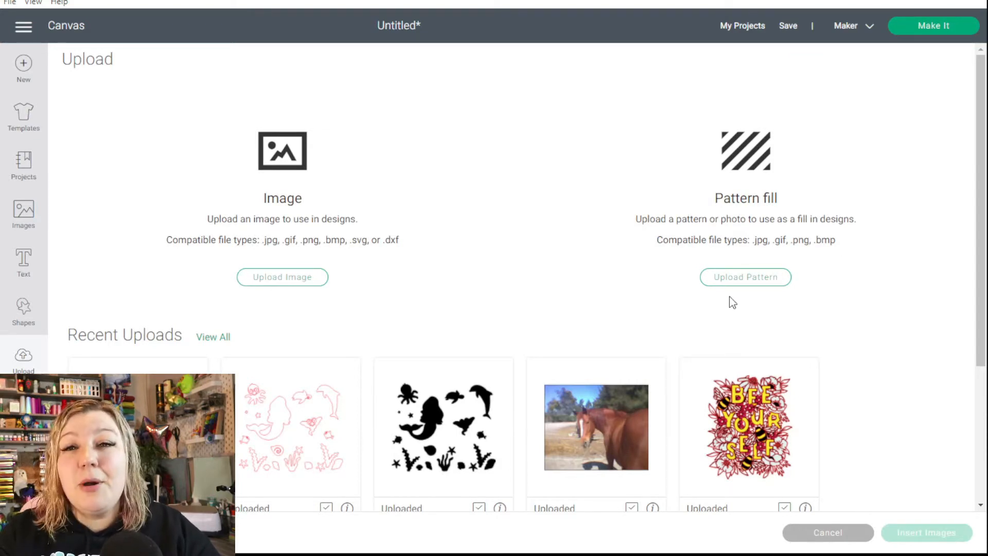
pyautogui.moveTo(765, 243)
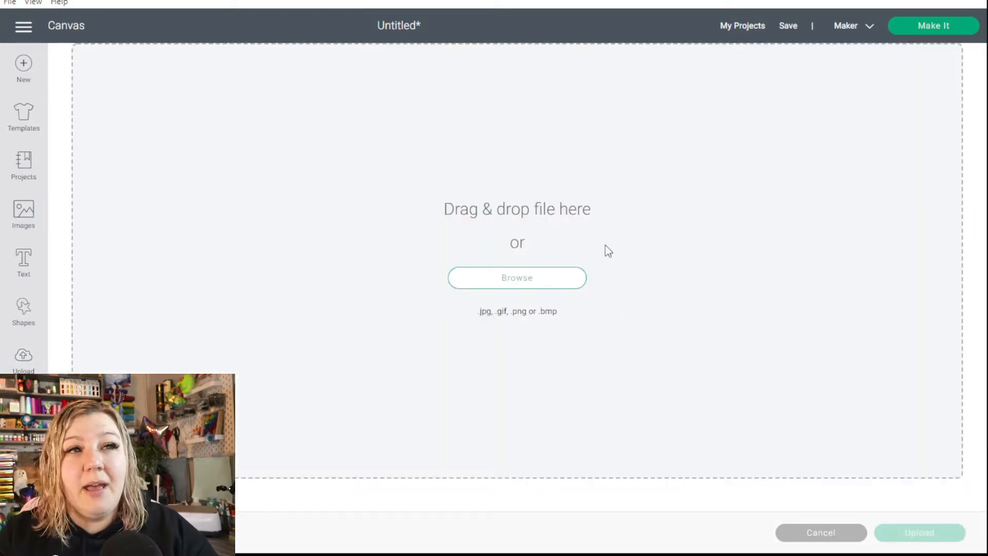
pyautogui.moveTo(516, 278)
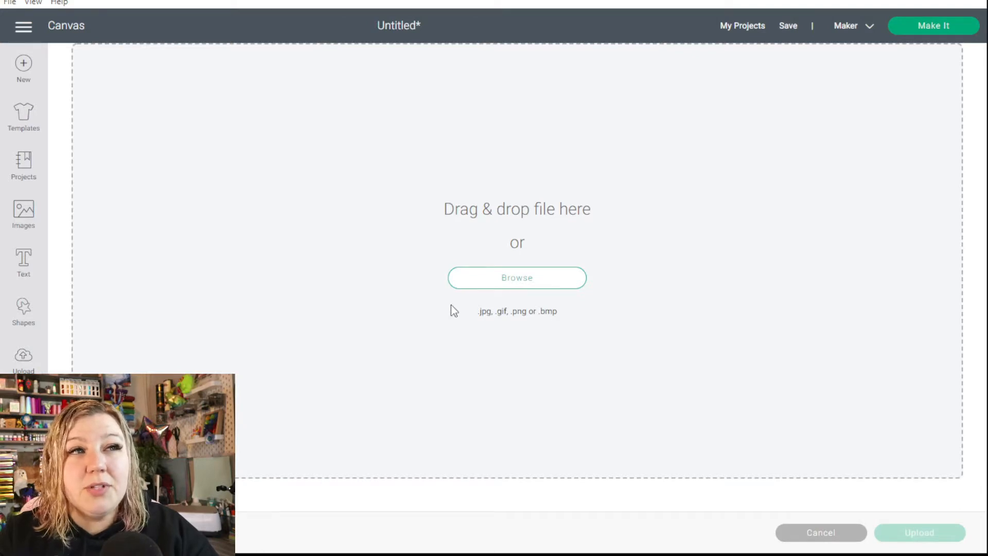
pyautogui.moveTo(285, 113)
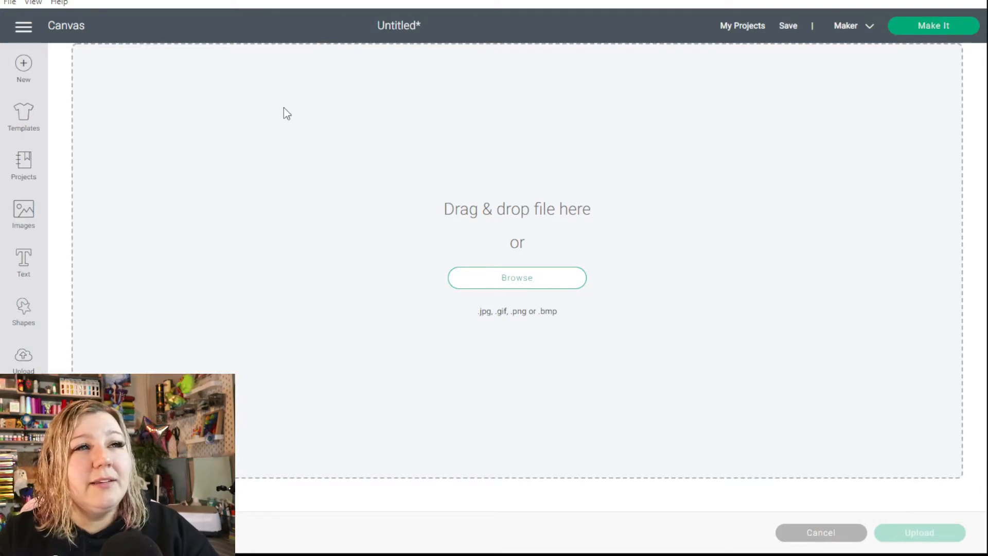
pyautogui.click(516, 277)
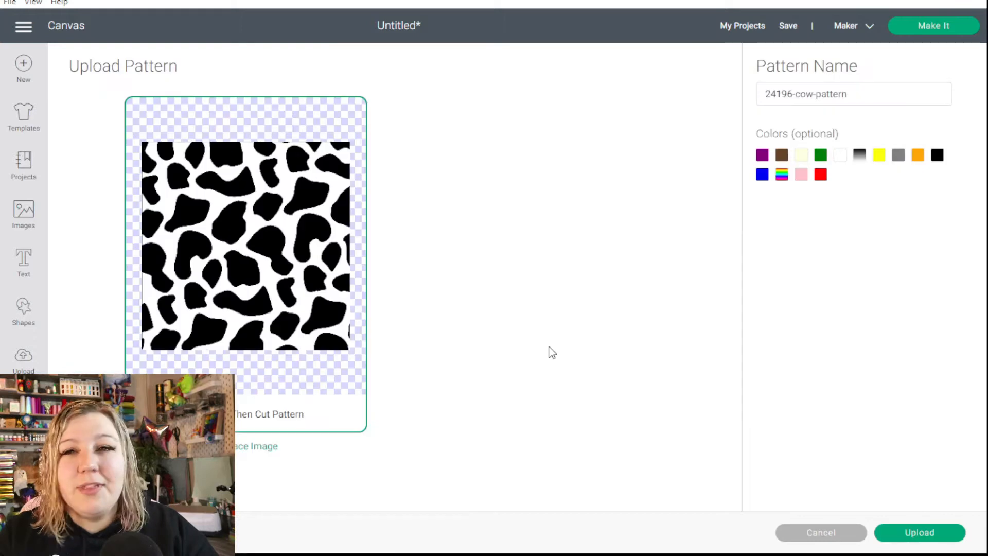
pyautogui.moveTo(285, 309)
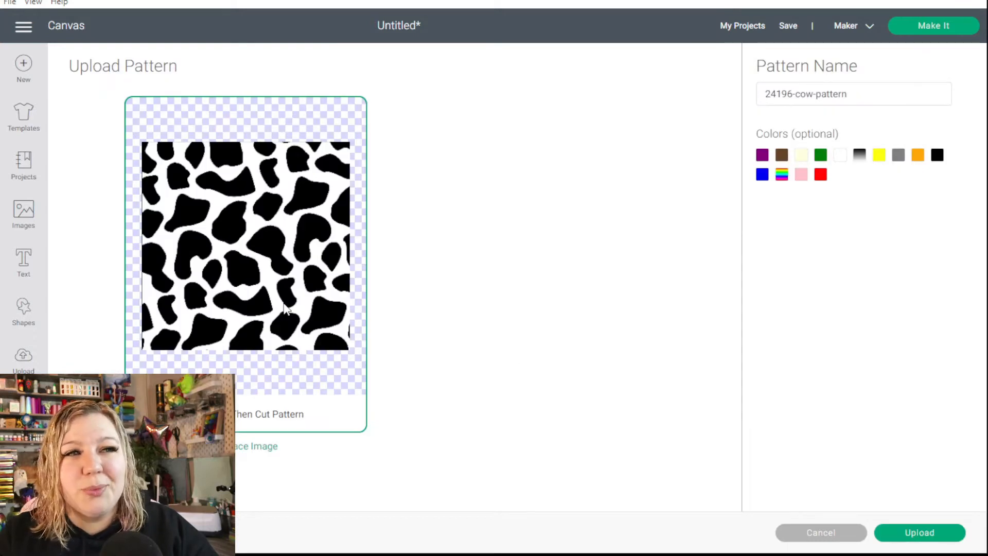
pyautogui.moveTo(300, 362)
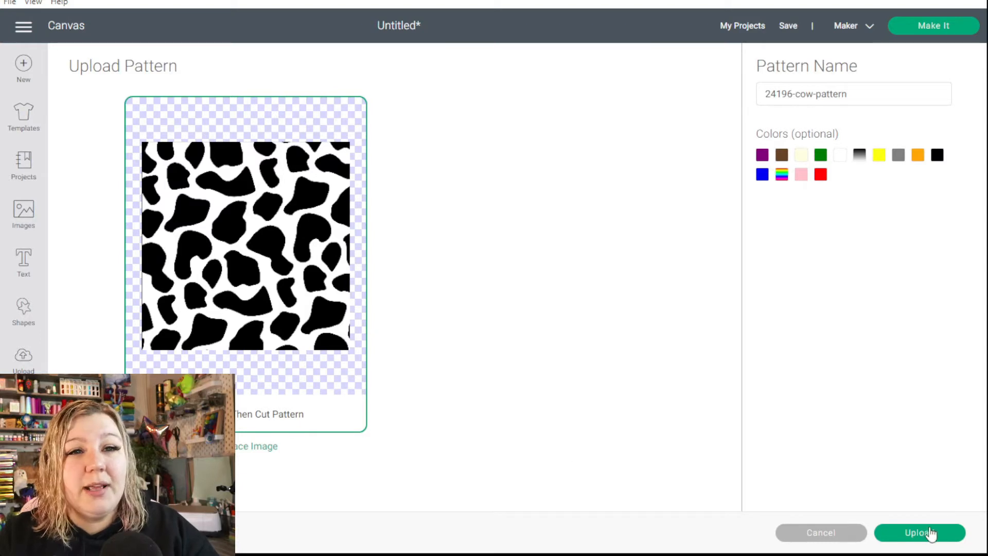
pyautogui.click(919, 533)
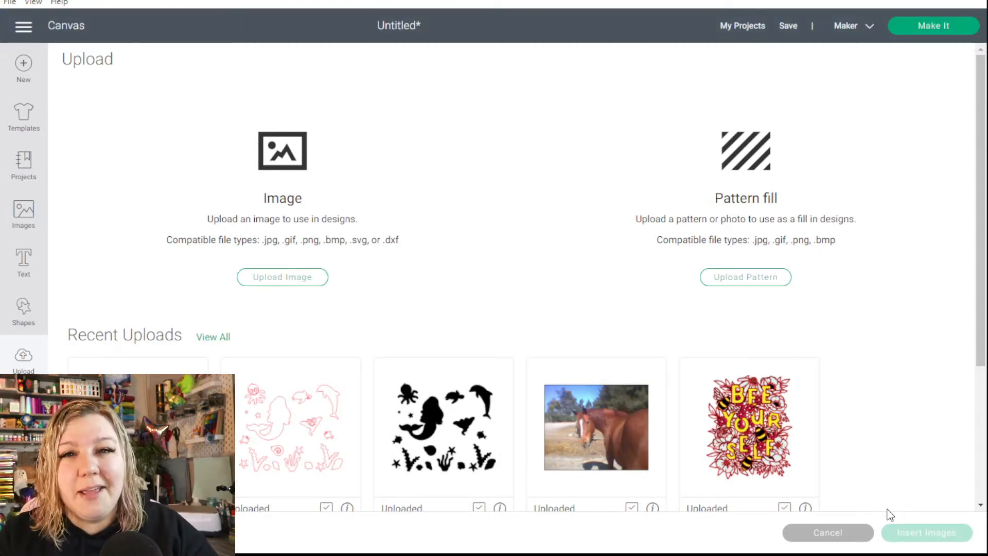
# Fill the Print Then Cut star with the uploaded cow-spot pattern
pyautogui.click(828, 532)
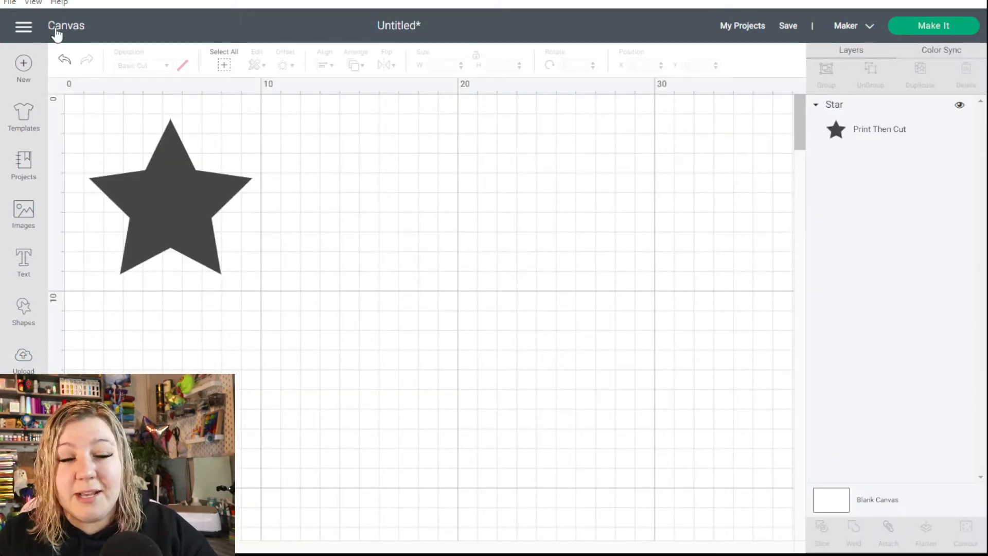
pyautogui.click(170, 196)
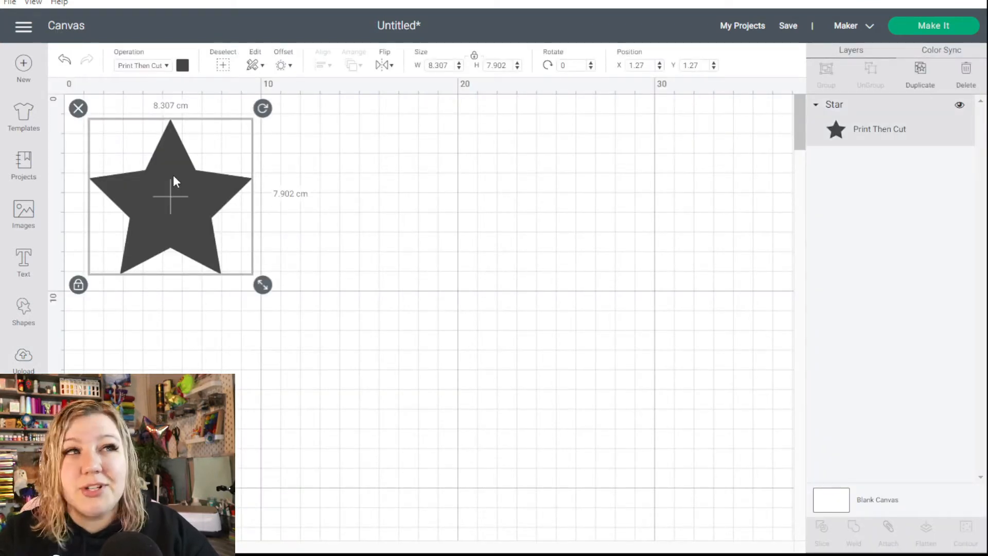
pyautogui.moveTo(179, 83)
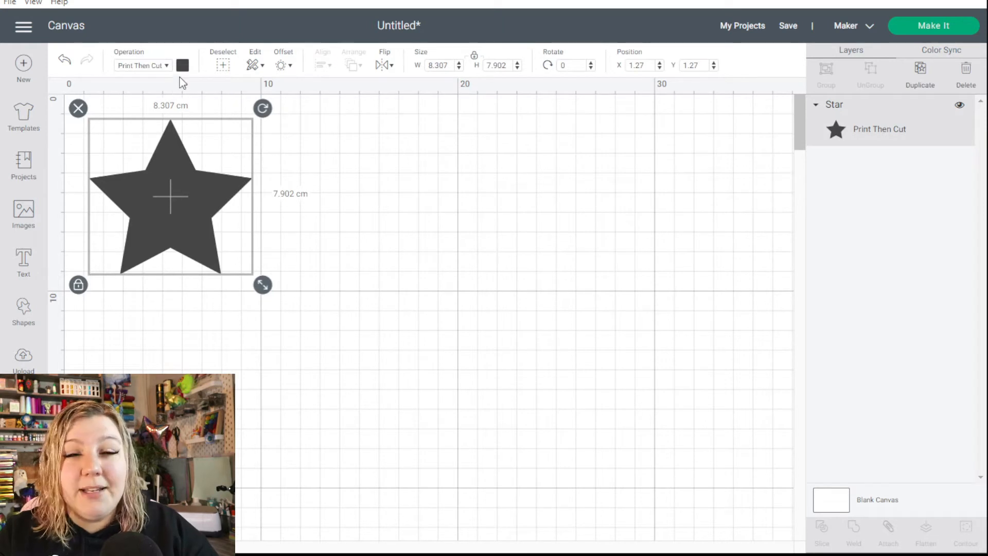
pyautogui.click(183, 65)
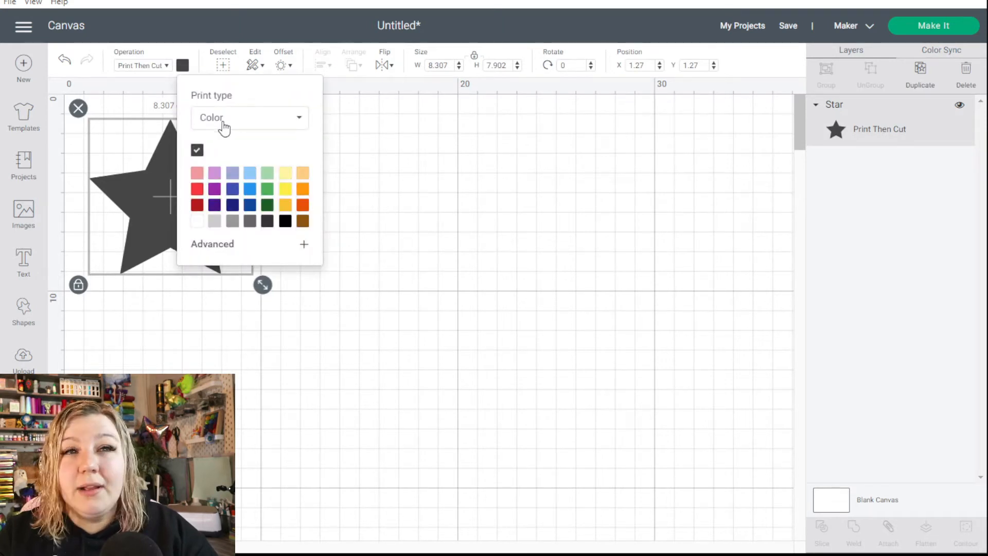
pyautogui.click(249, 117)
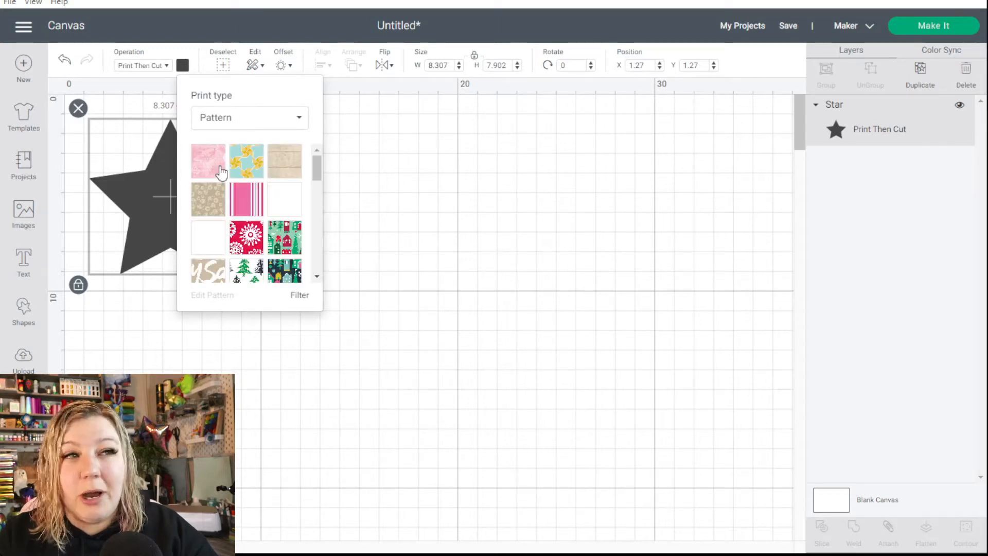
pyautogui.scroll(-3)
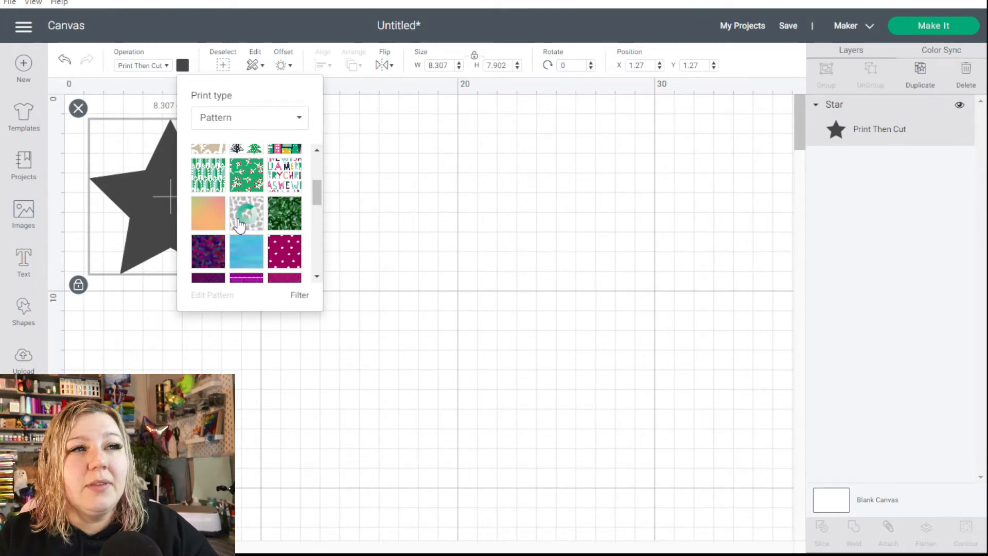
pyautogui.click(246, 213)
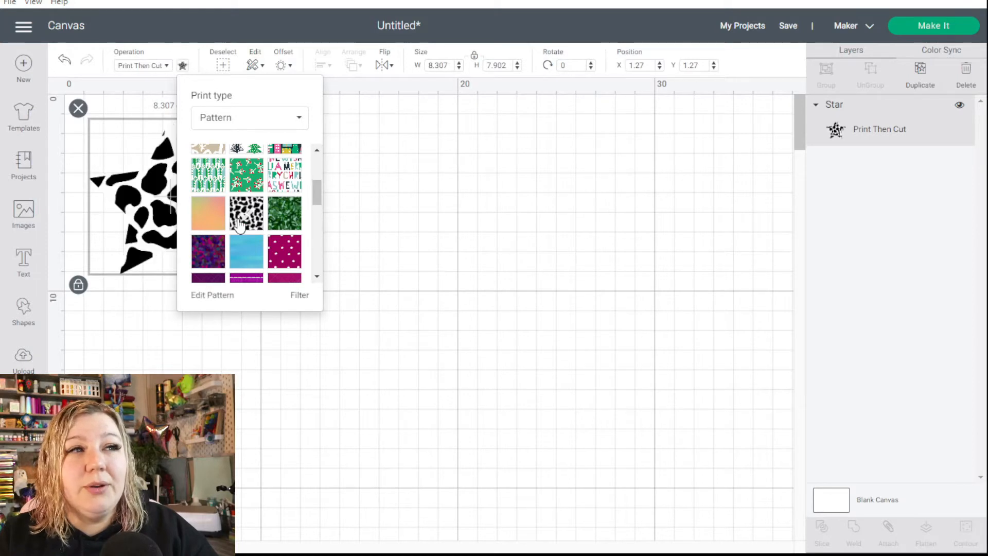
pyautogui.moveTo(145, 238)
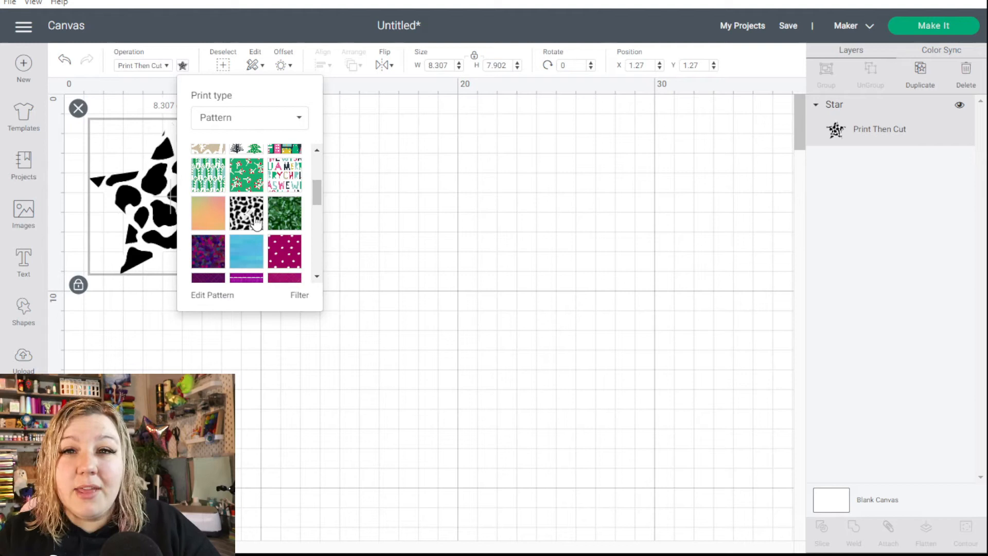
pyautogui.moveTo(216, 309)
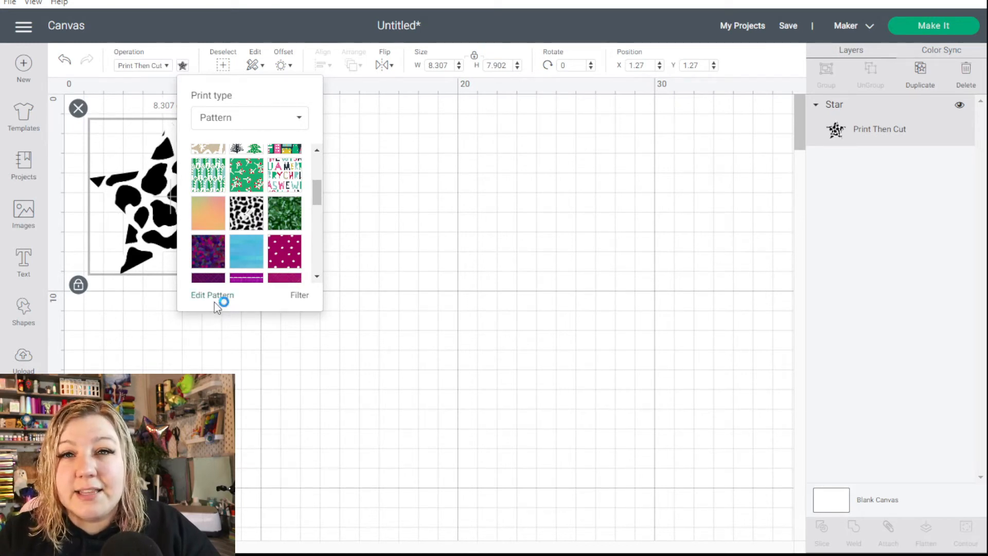
# Set the star's cow pattern to scale 93 and rotation 45 in Edit Pattern
pyautogui.click(212, 295)
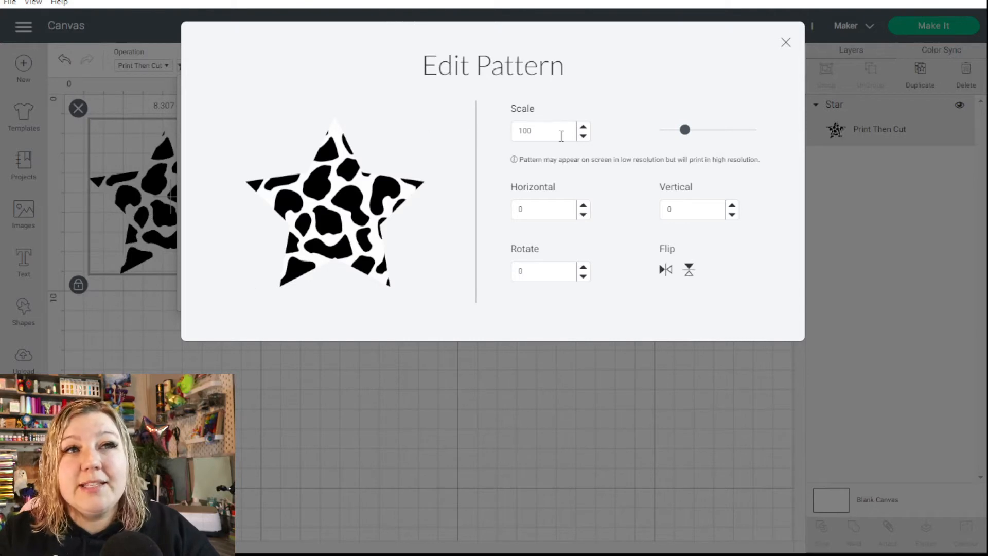
pyautogui.moveTo(600, 136)
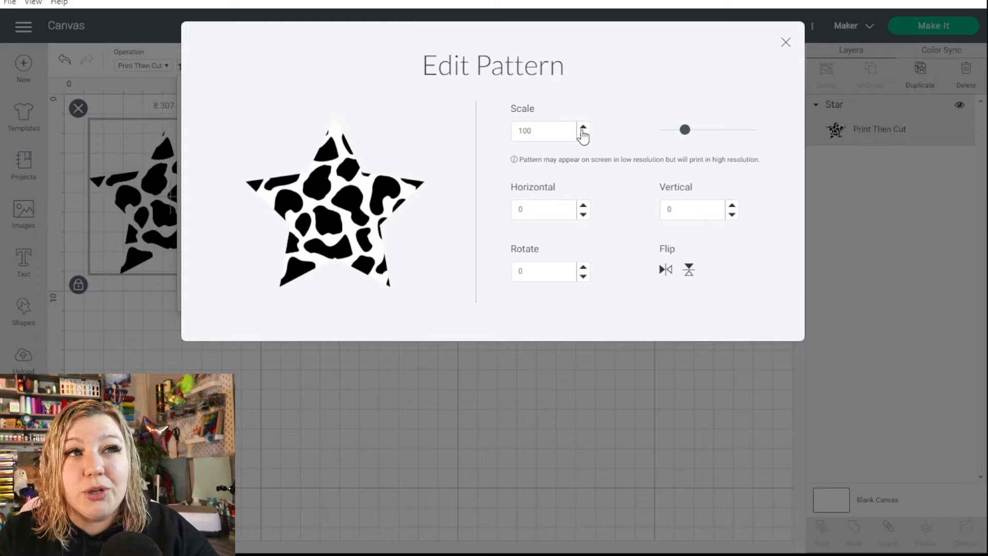
pyautogui.click(581, 126)
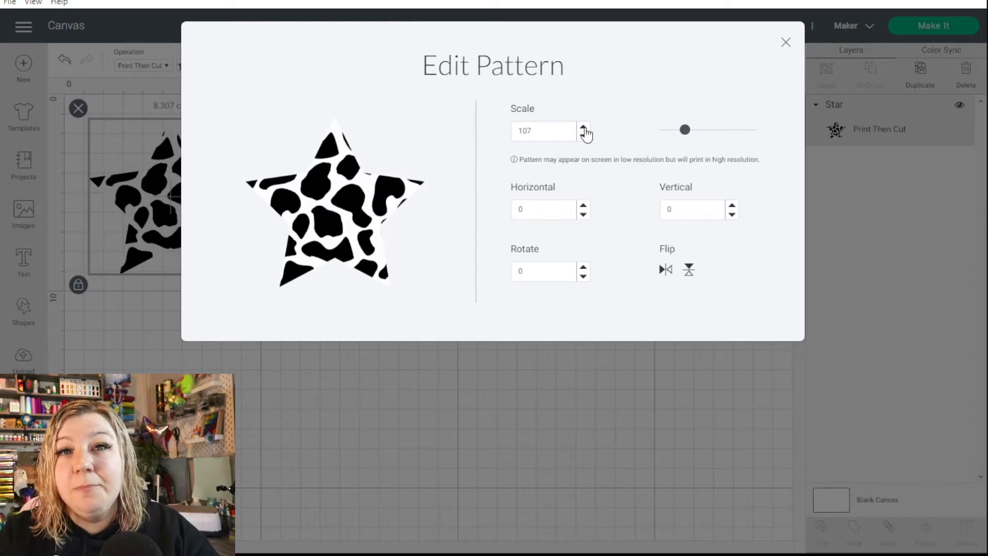
pyautogui.click(583, 126)
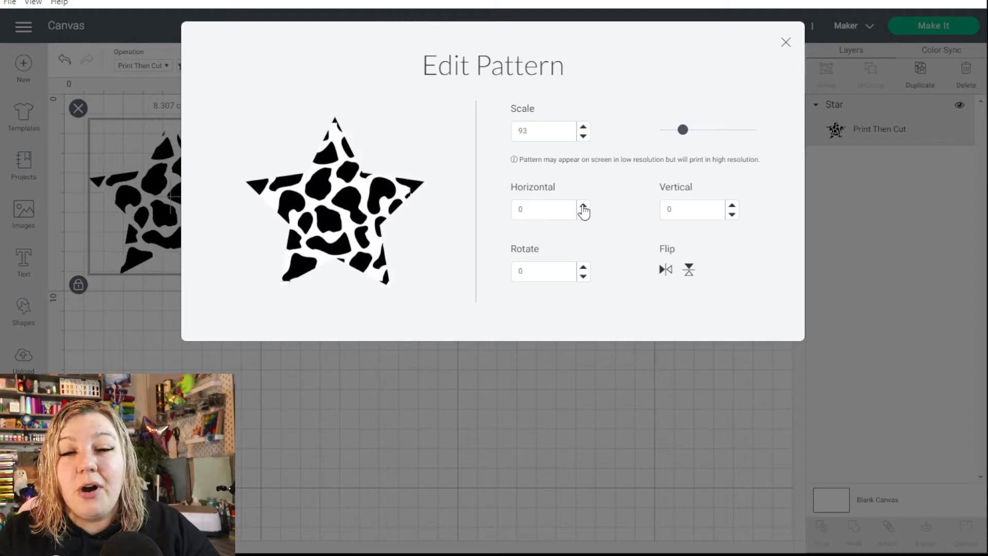
pyautogui.moveTo(596, 211)
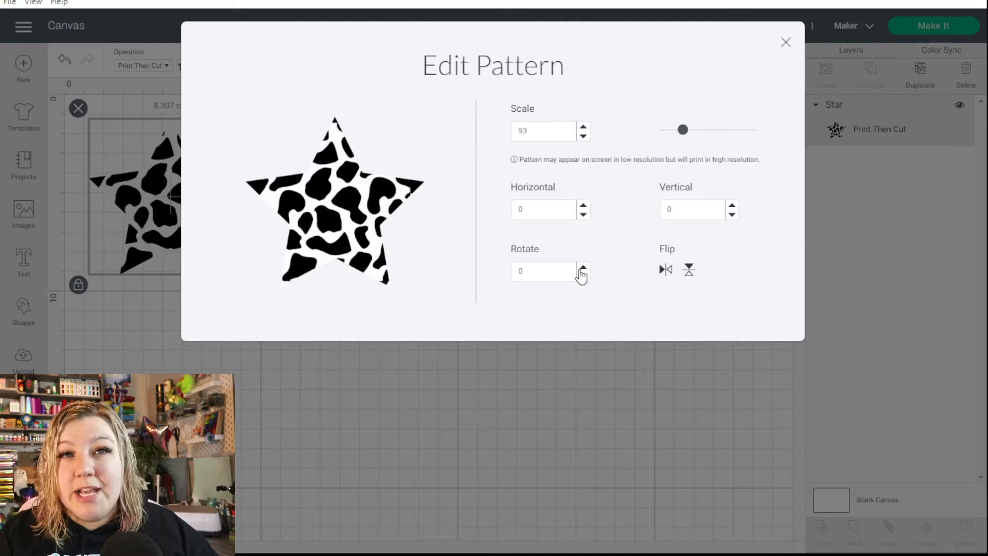
pyautogui.click(583, 267)
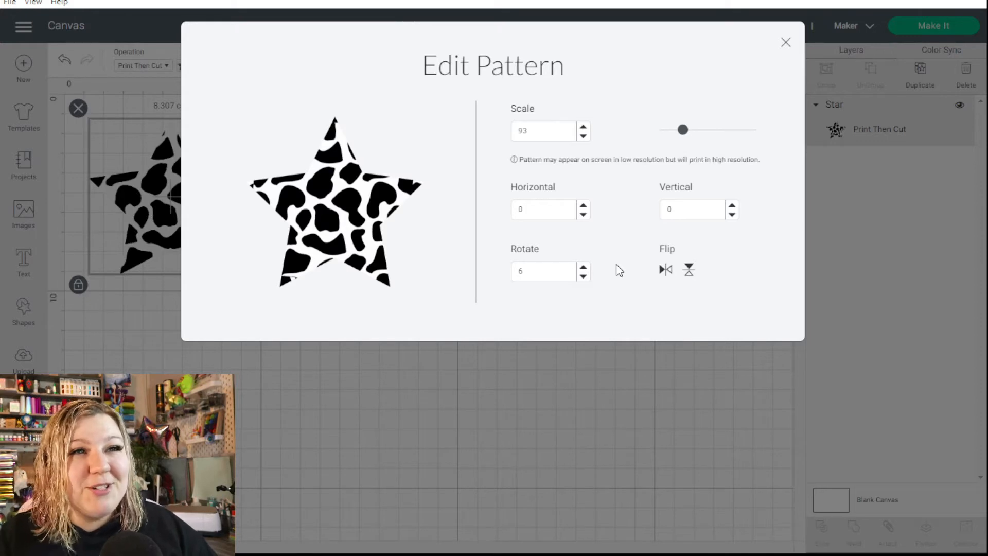
pyautogui.tripleClick(544, 271)
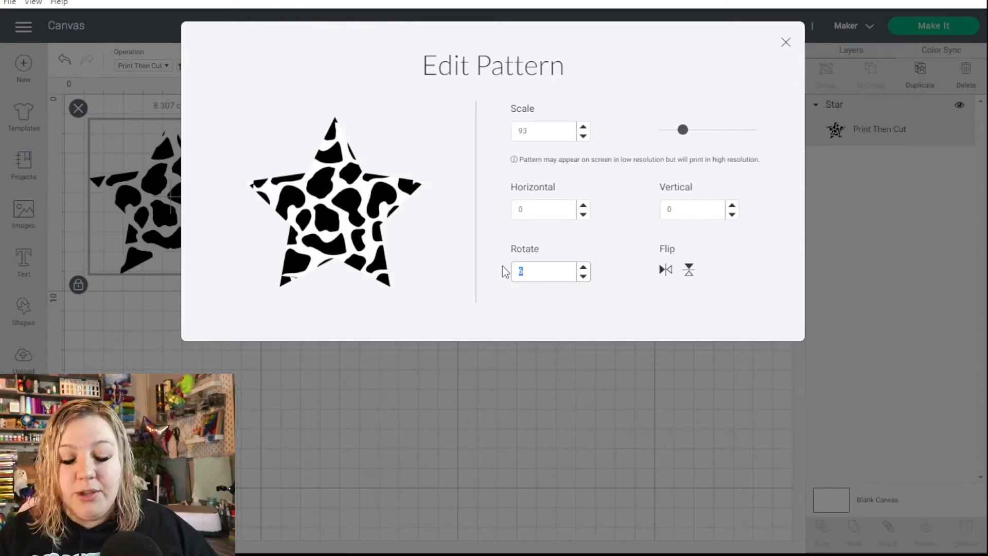
pyautogui.write('45')
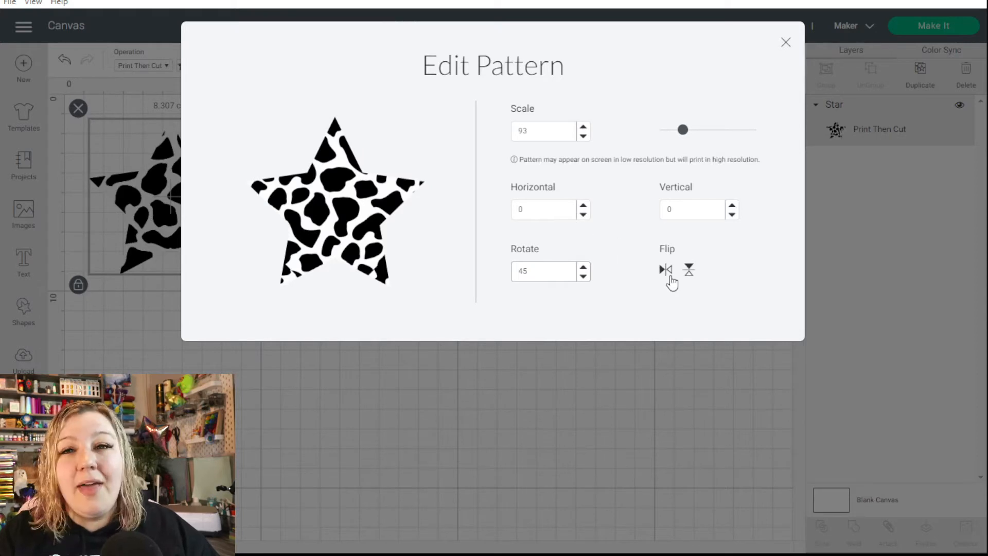
pyautogui.moveTo(684, 277)
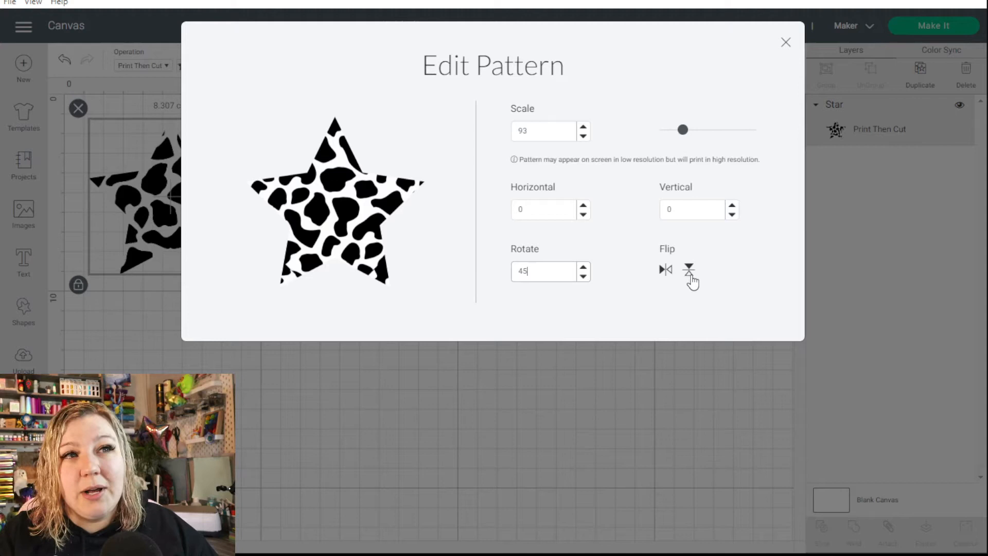
pyautogui.moveTo(579, 315)
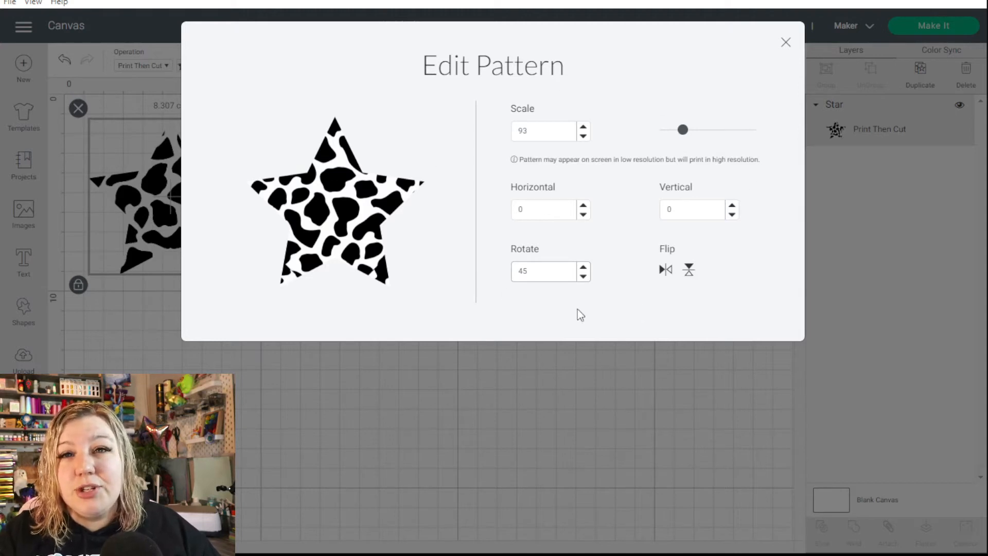
pyautogui.moveTo(367, 264)
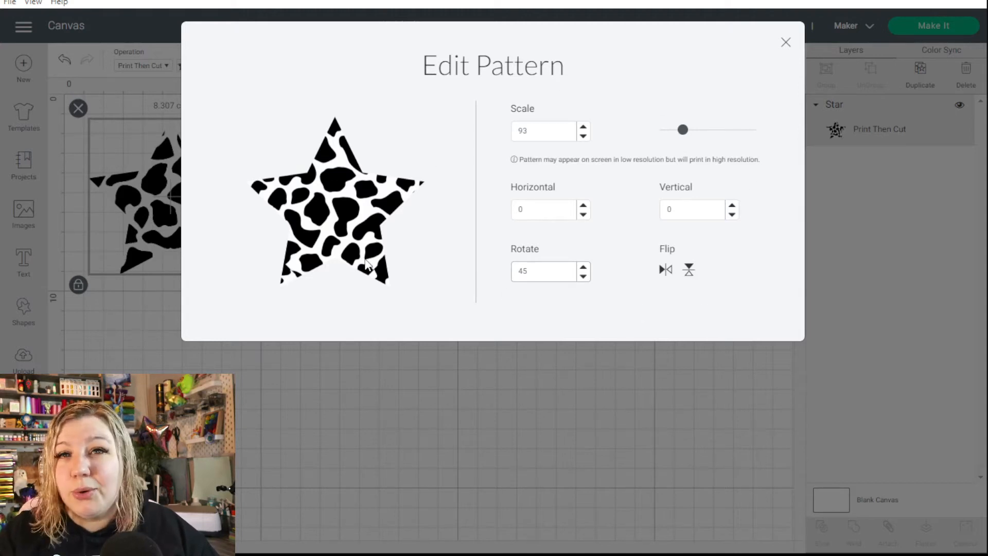
pyautogui.click(786, 42)
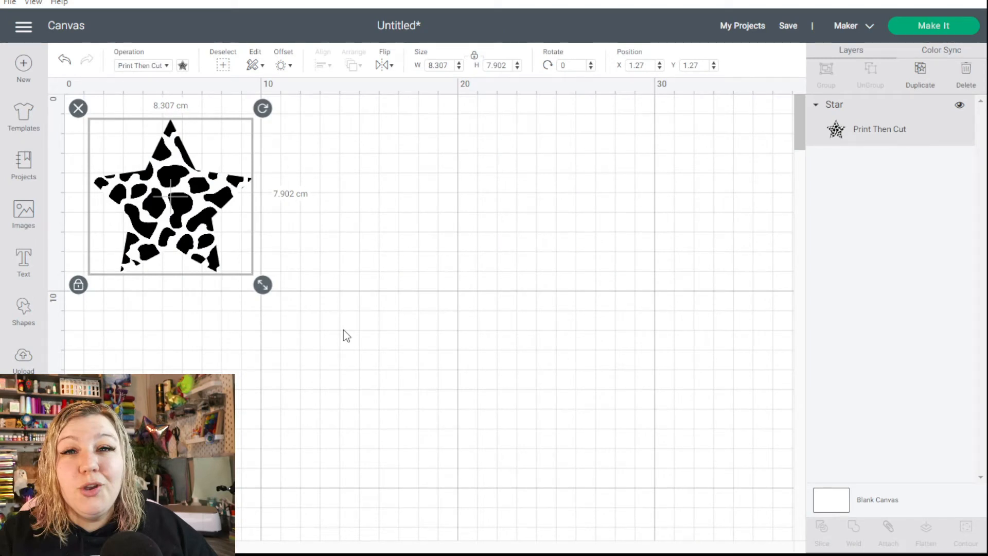
# Delete the star and add a new empty text box to the canvas
pyautogui.click(964, 71)
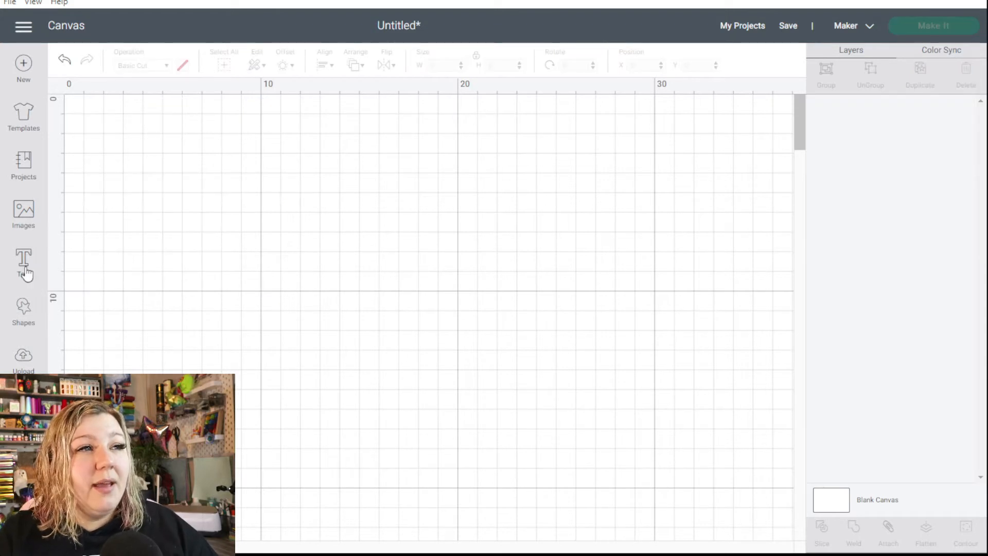
pyautogui.click(24, 262)
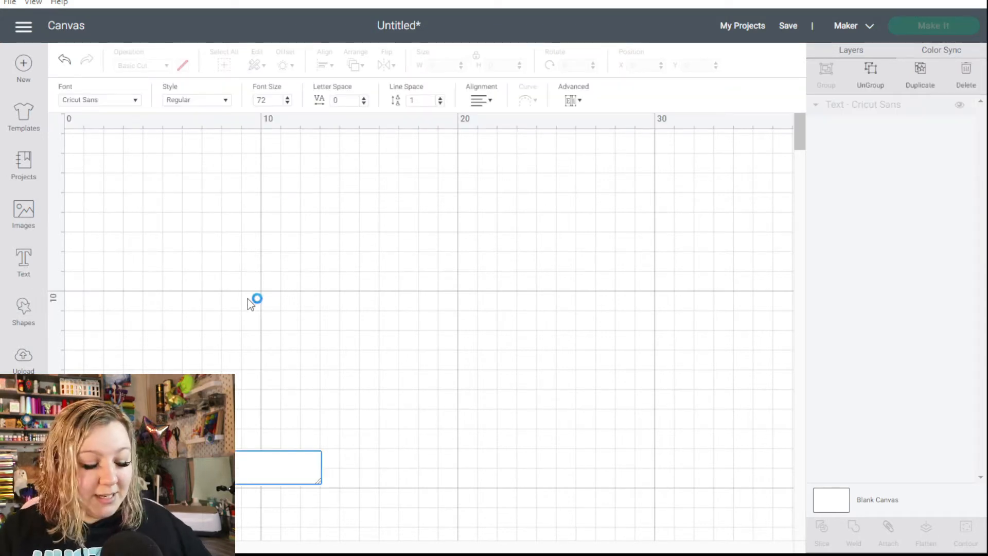
# Write KELLY in the DTC April Skies font with letter spacing -0.9
pyautogui.write('KELLY')
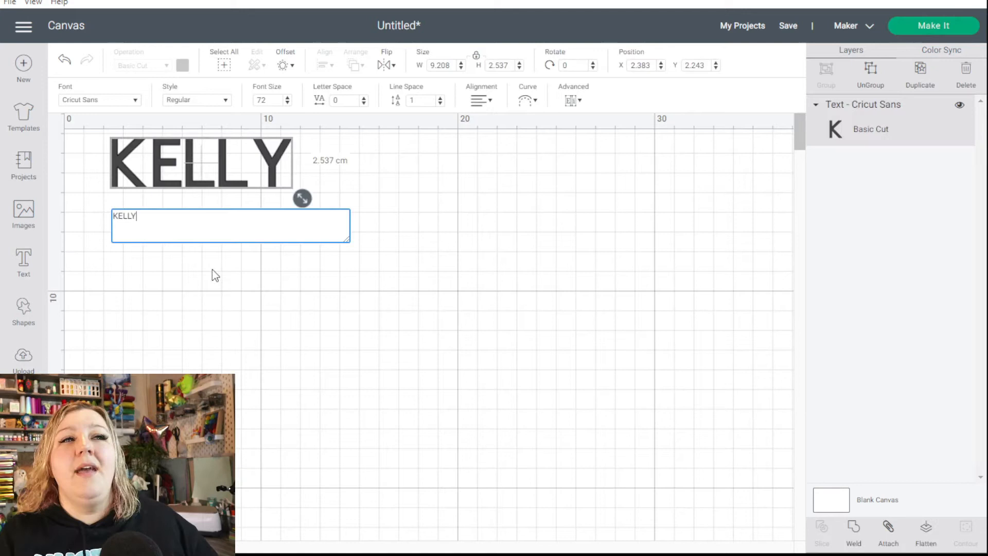
pyautogui.moveTo(251, 282)
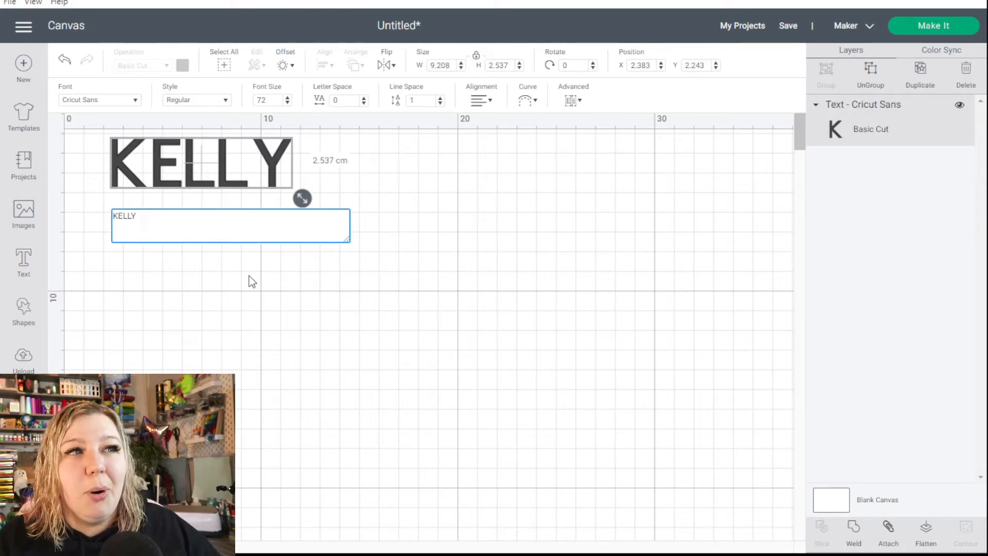
pyautogui.click(98, 100)
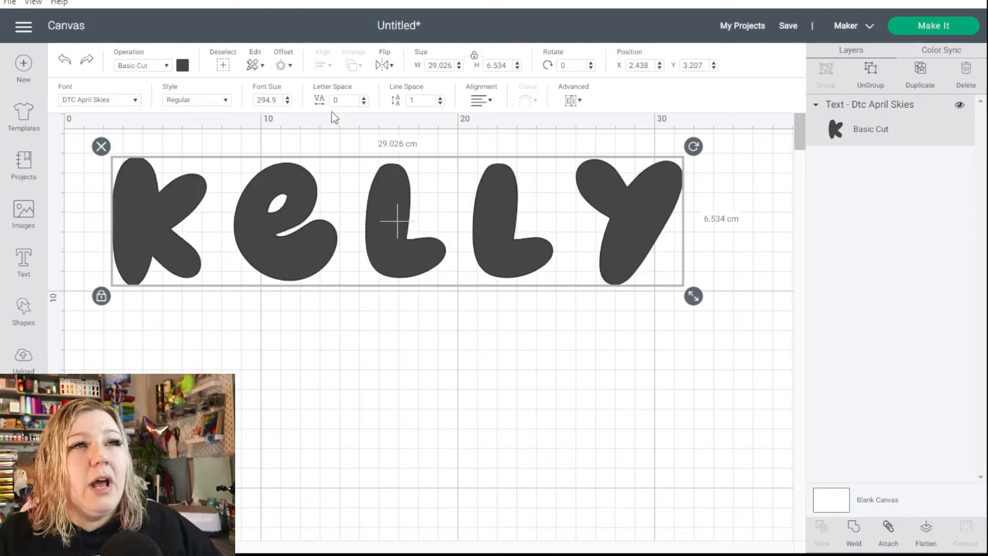
pyautogui.moveTo(359, 112)
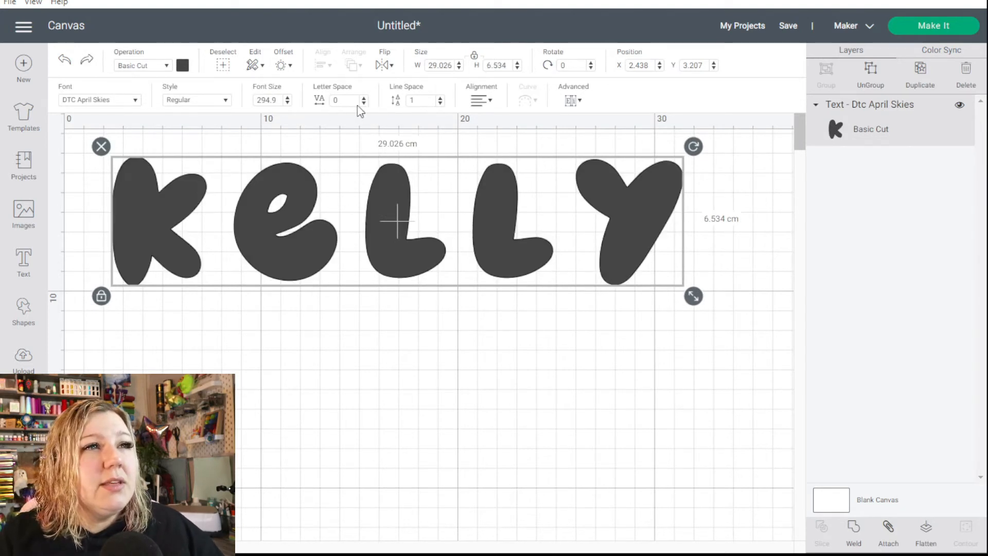
pyautogui.click(363, 103)
pyautogui.write('-0.9')
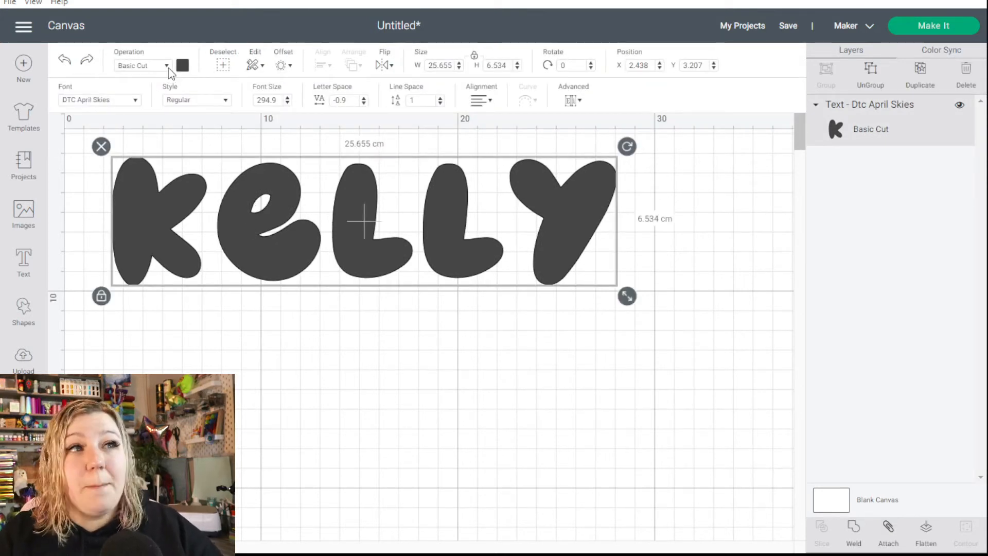
pyautogui.click(142, 65)
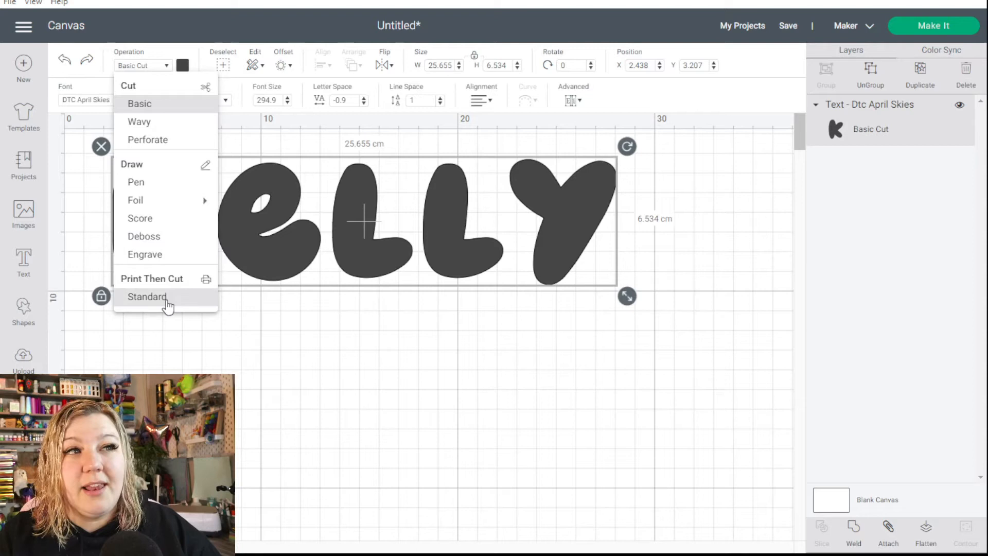
# Make the KELLY text a Print Then Cut > Standard layer
pyautogui.click(151, 278)
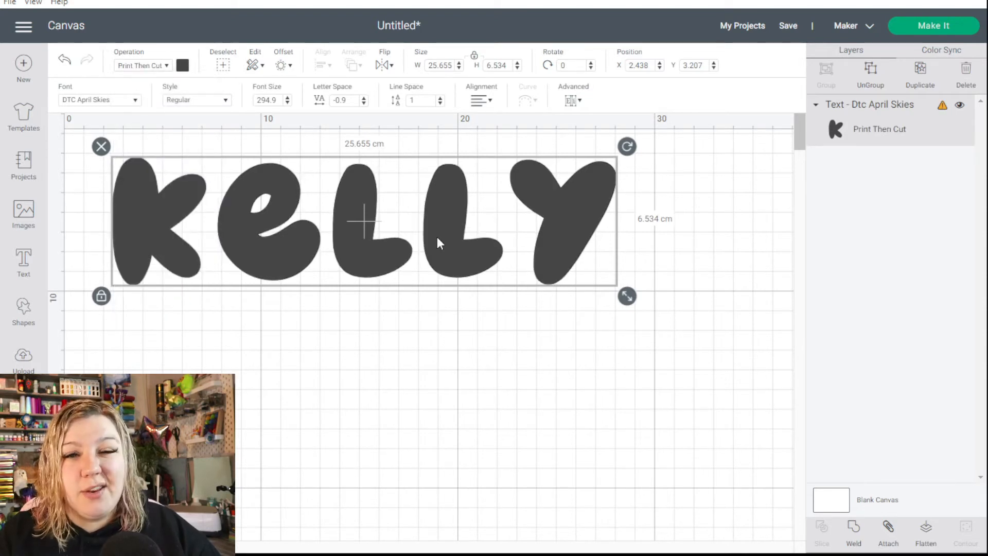
pyautogui.moveTo(798, 114)
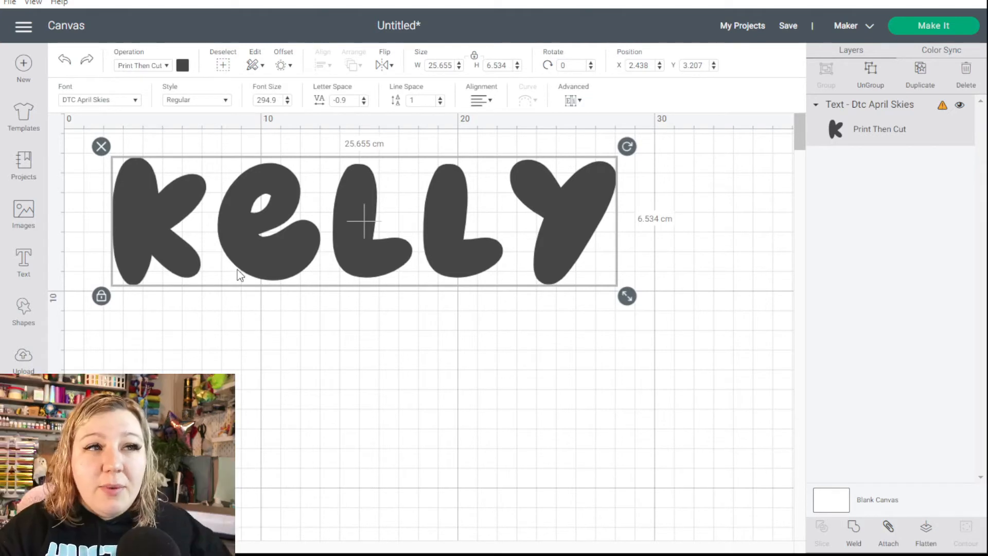
pyautogui.rightClick(240, 271)
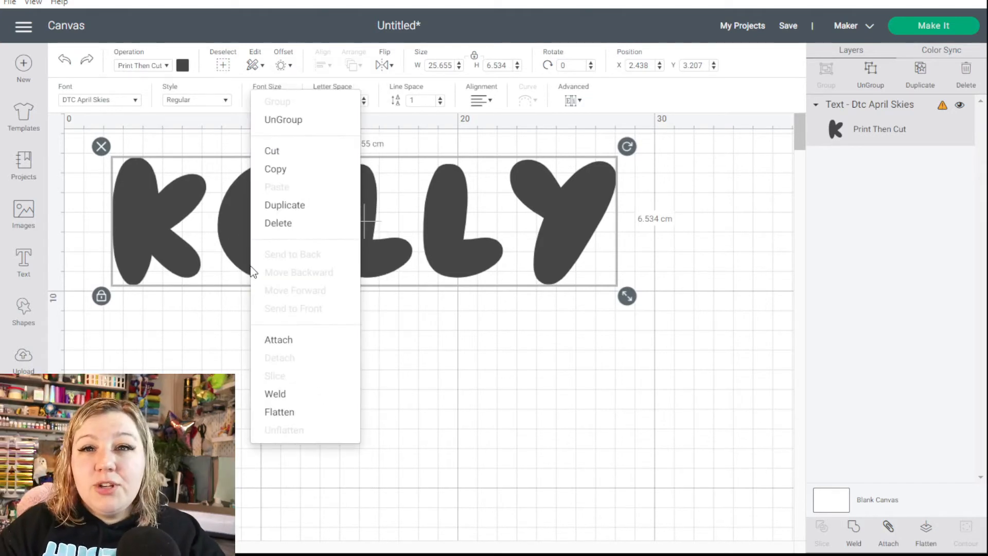
# Ungroup KELLY into five separate letter layers and select the K
pyautogui.click(283, 120)
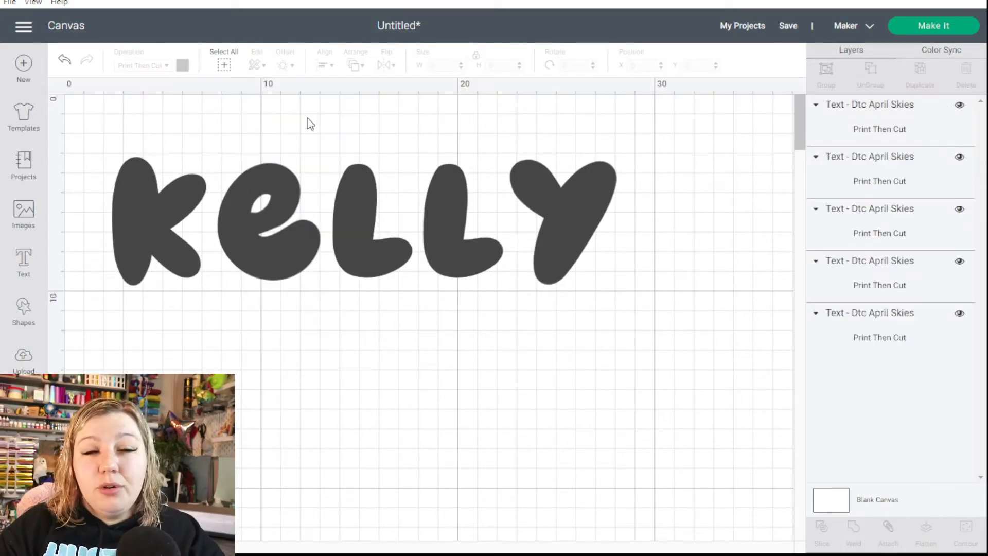
pyautogui.click(372, 220)
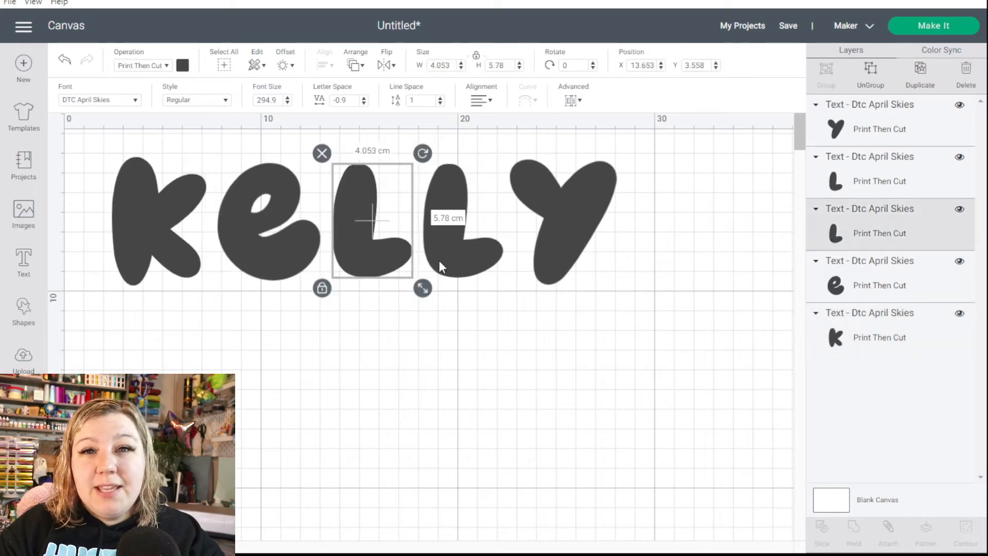
pyautogui.click(548, 208)
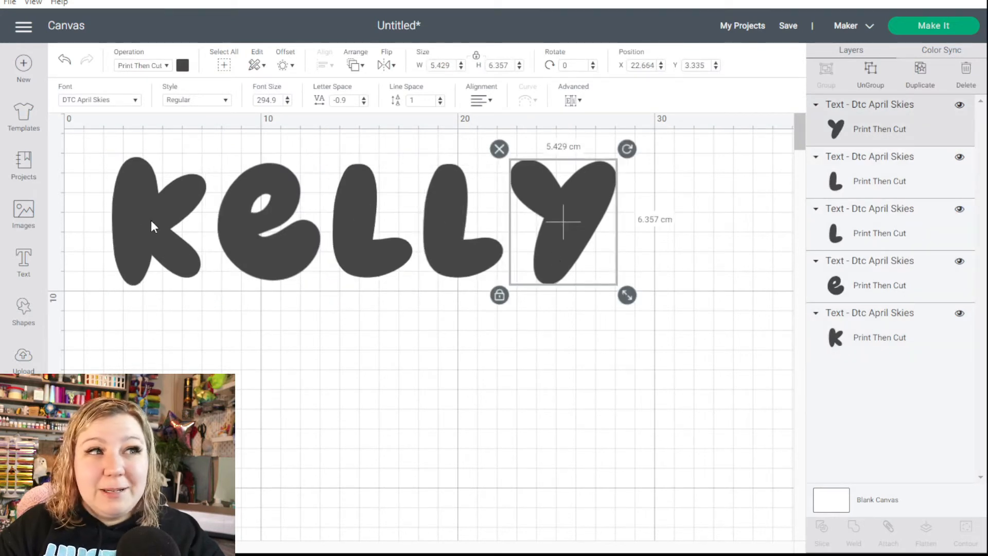
pyautogui.click(158, 220)
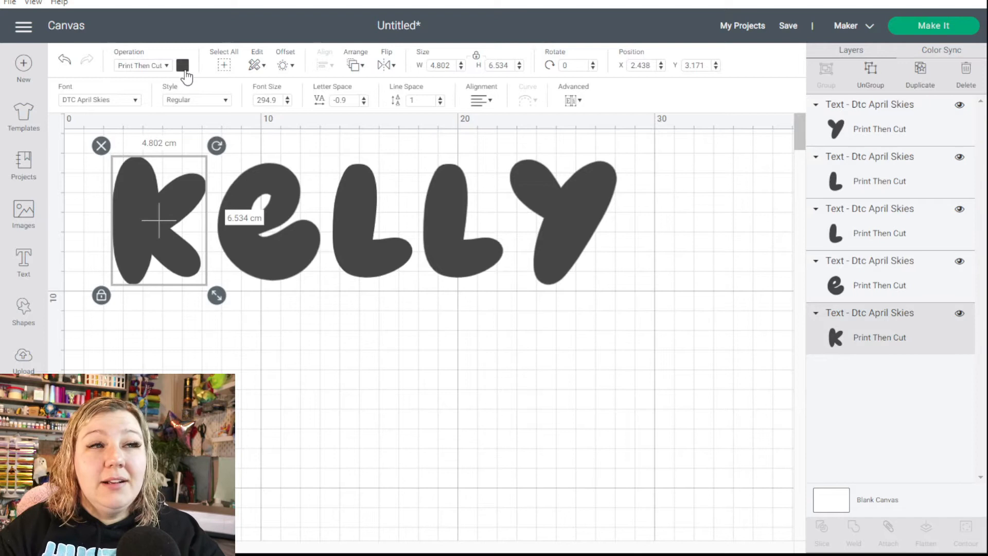
# Fill the K with the teal-and-yellow pinwheel pattern scaled up to 218
pyautogui.click(184, 65)
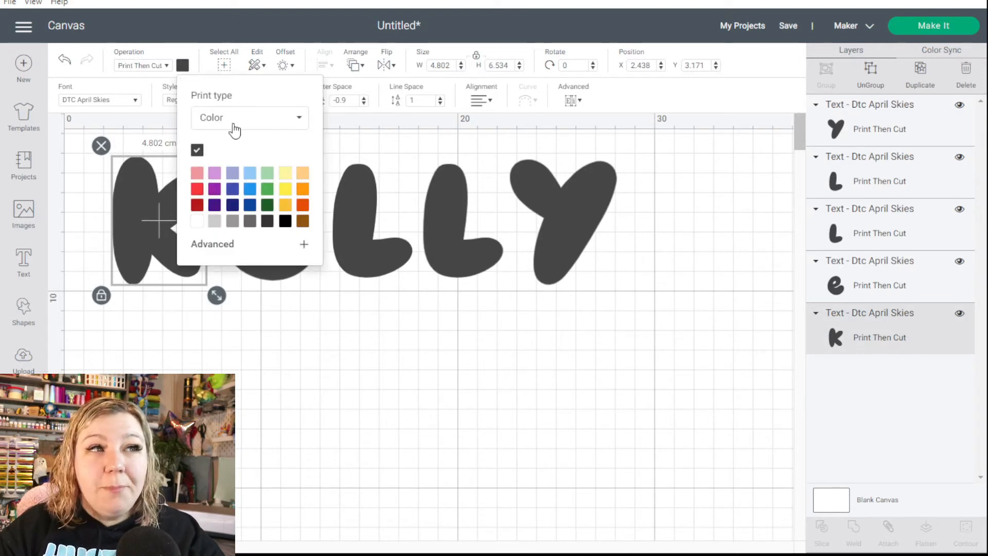
pyautogui.click(249, 118)
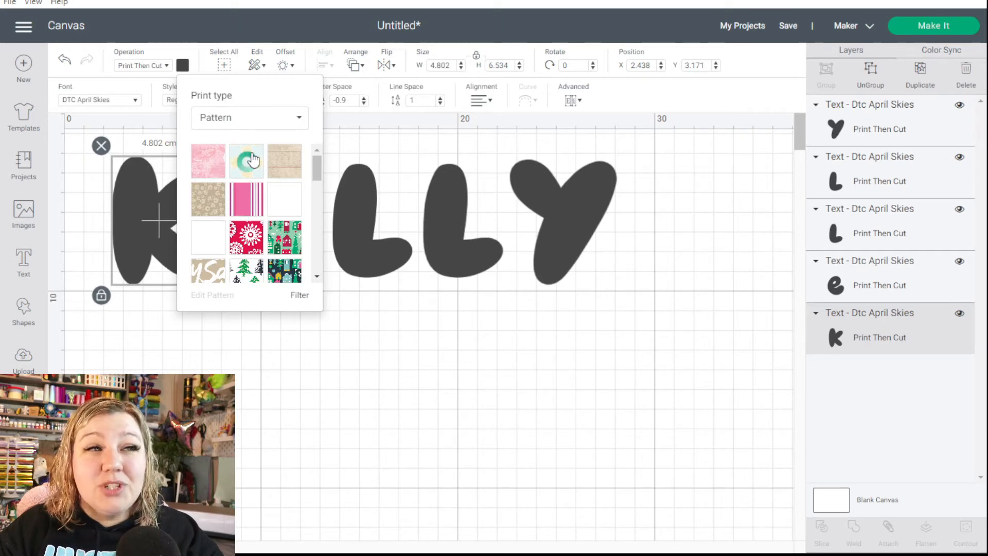
pyautogui.moveTo(252, 158)
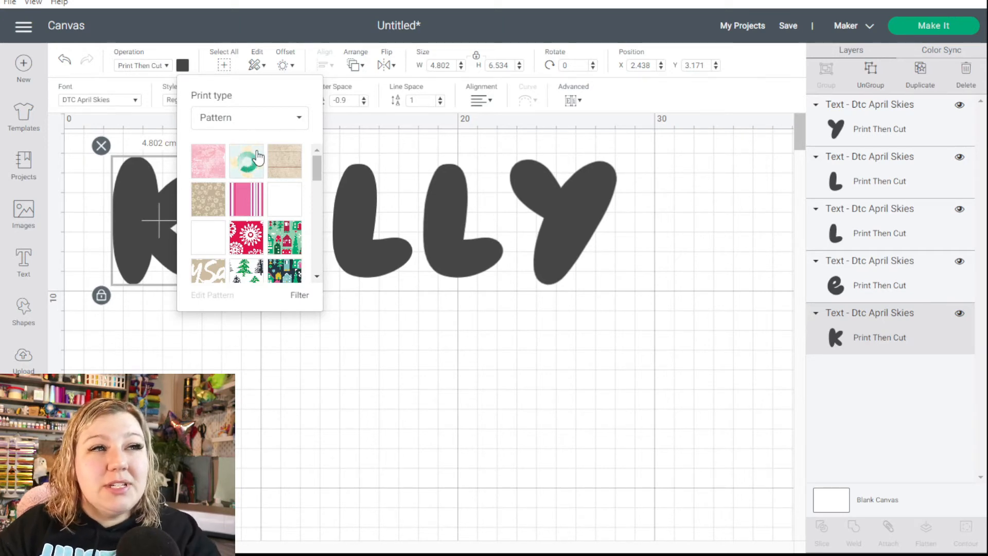
pyautogui.click(212, 295)
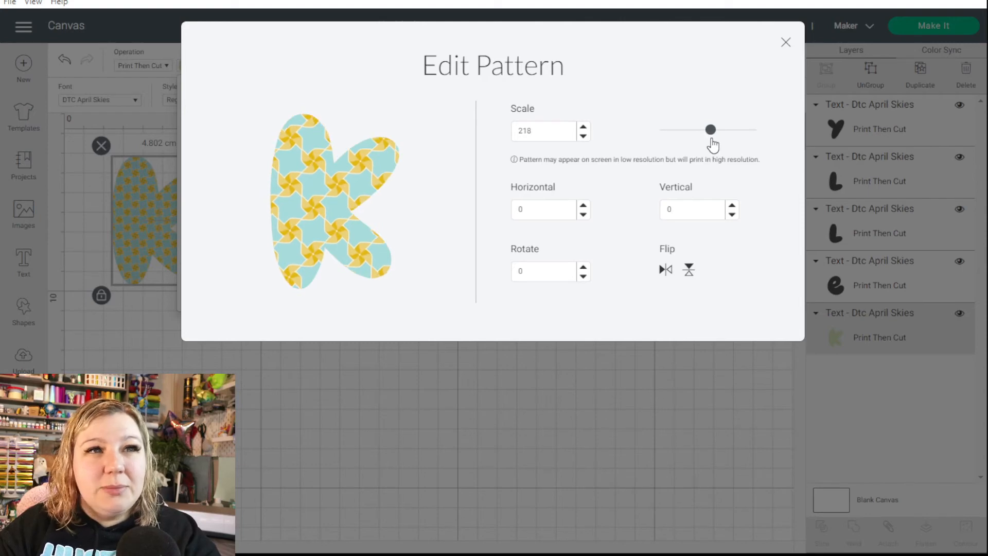
pyautogui.moveTo(760, 70)
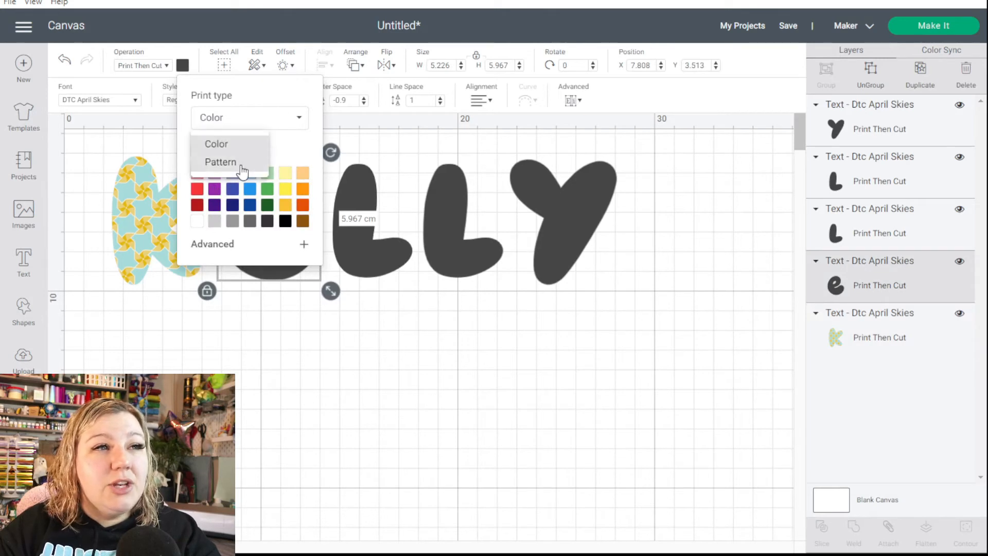
# Give the E, both Ls and the Y house, leaf, Christmas-script and blue snowflake patterns
pyautogui.click(220, 162)
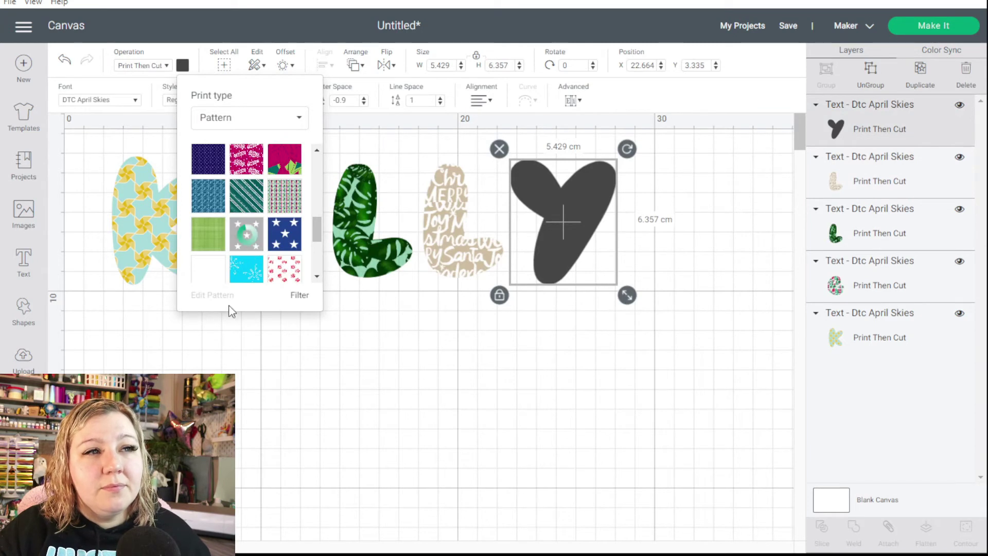
pyautogui.moveTo(262, 295)
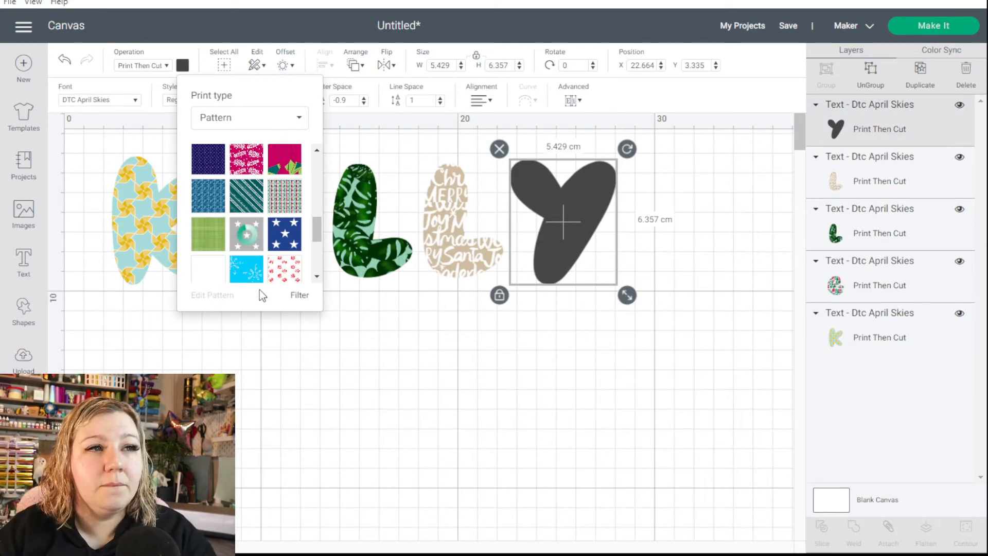
pyautogui.click(246, 268)
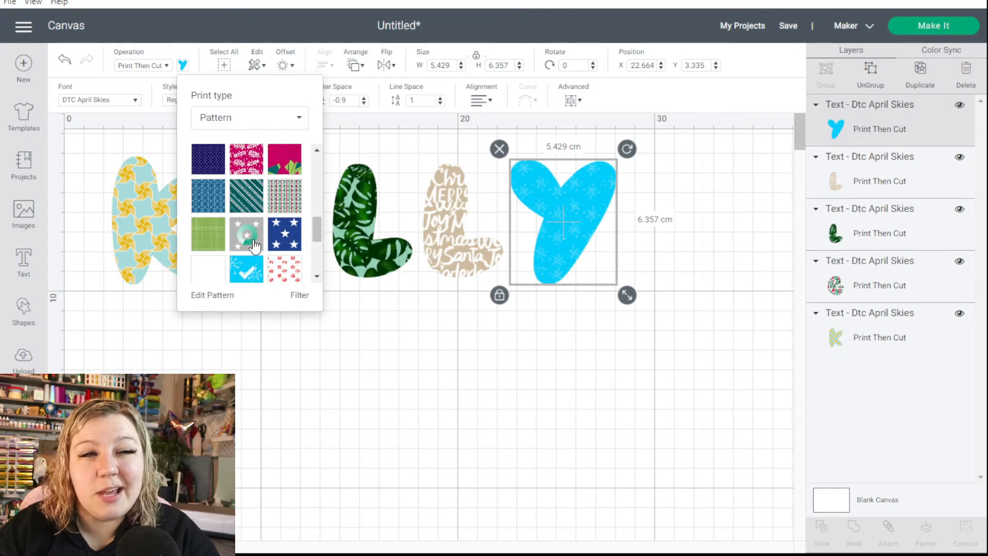
pyautogui.click(563, 352)
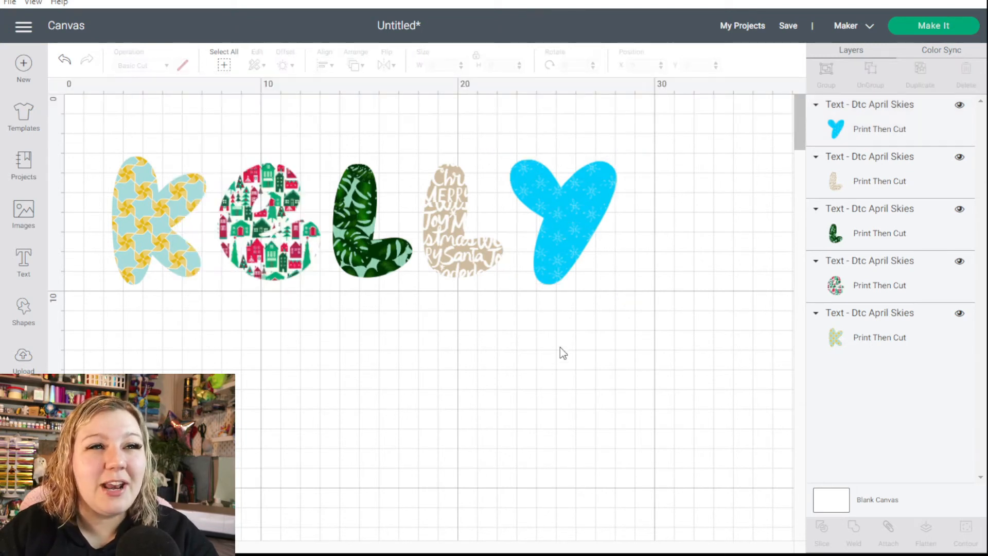
pyautogui.moveTo(643, 280)
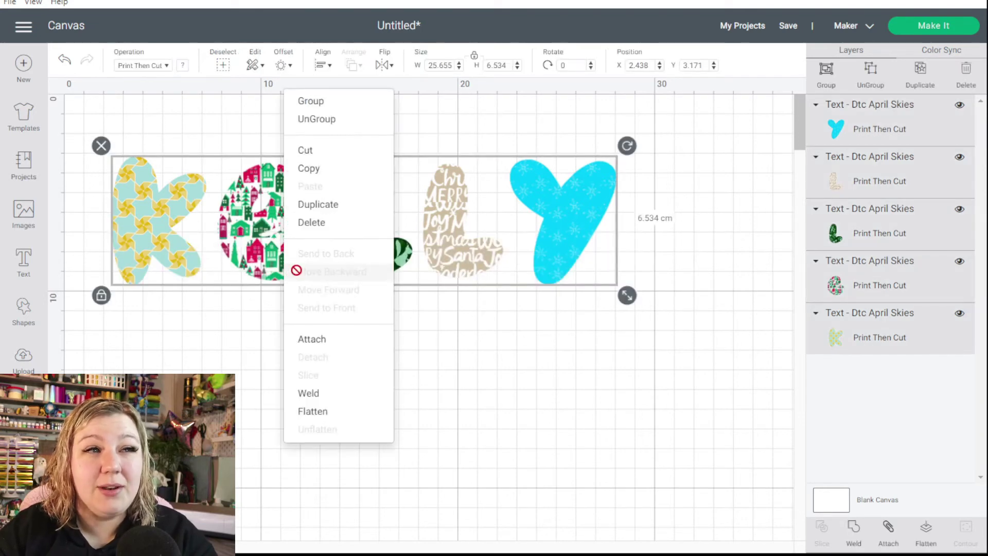
pyautogui.moveTo(353, 122)
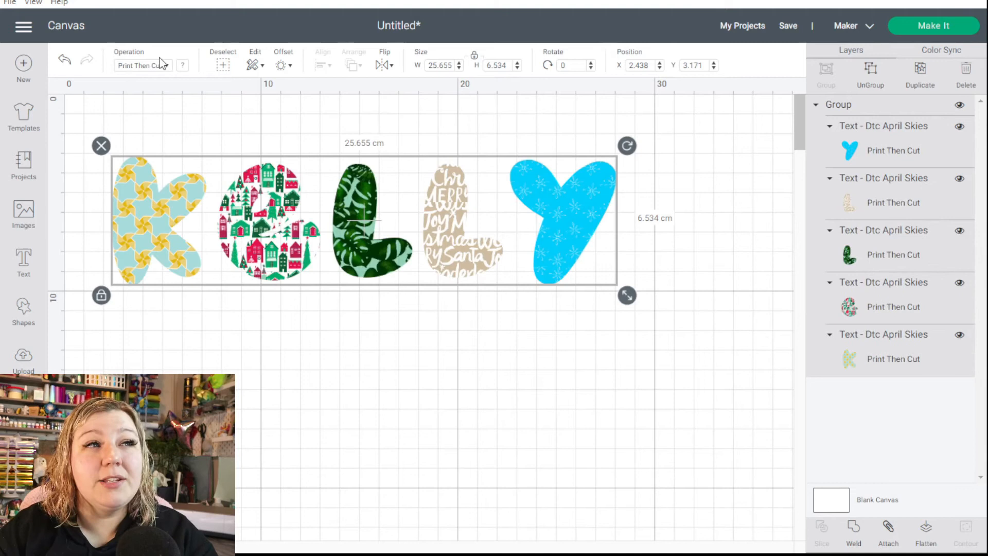
pyautogui.moveTo(296, 68)
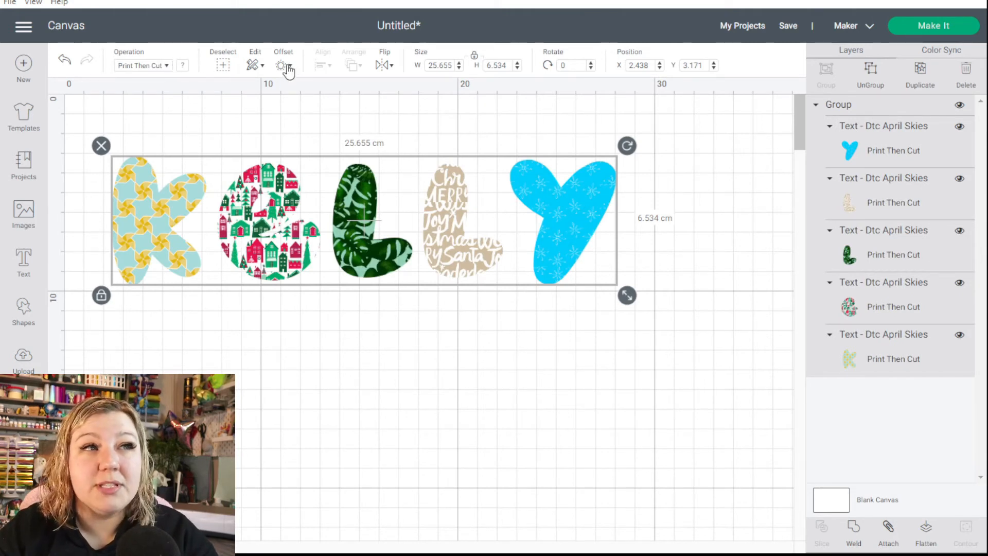
# Add a rounded, welded black offset of about 1.48 cm around KELLY and proceed to Make It
pyautogui.click(282, 65)
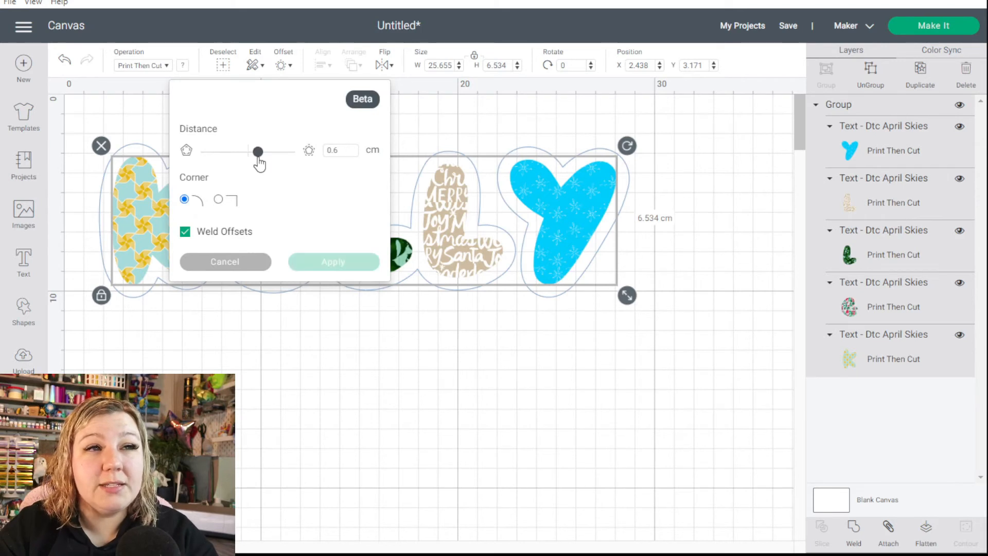
pyautogui.moveTo(258, 151); pyautogui.dragTo(272, 152)
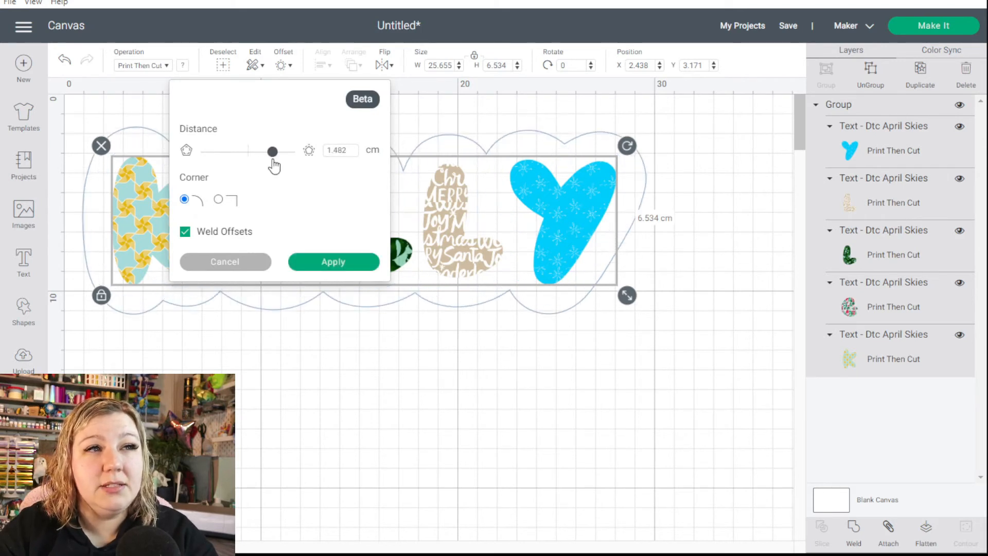
pyautogui.click(333, 262)
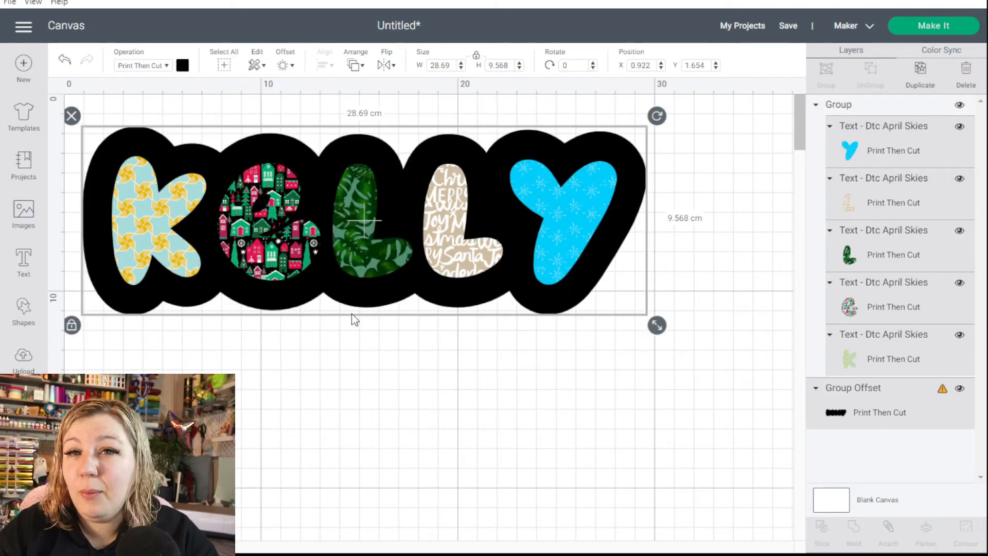
pyautogui.moveTo(466, 322)
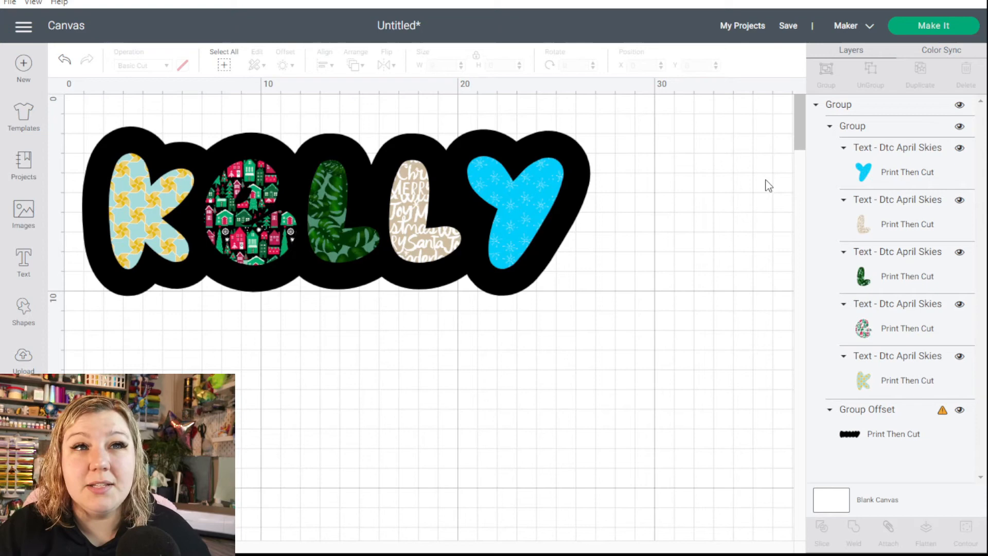
pyautogui.click(934, 26)
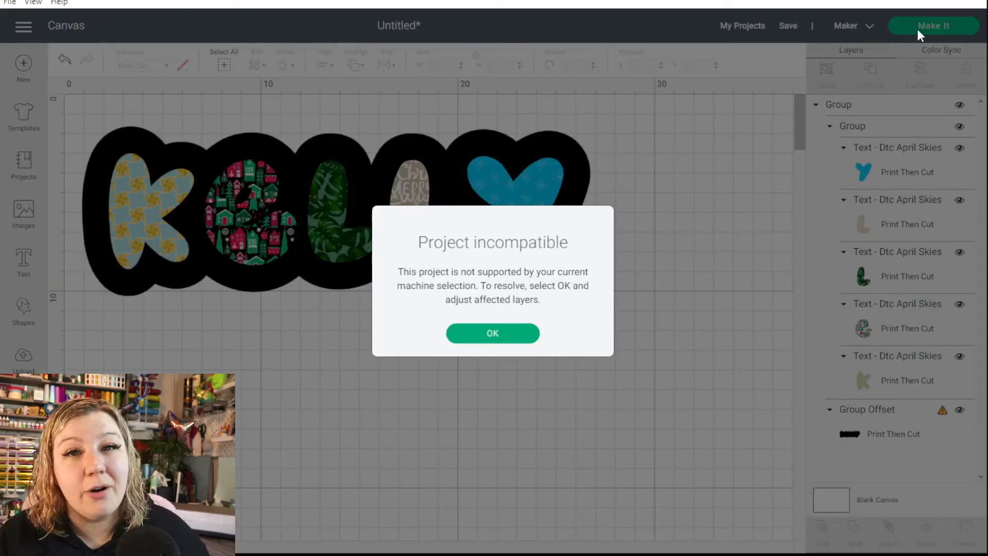
pyautogui.moveTo(377, 229)
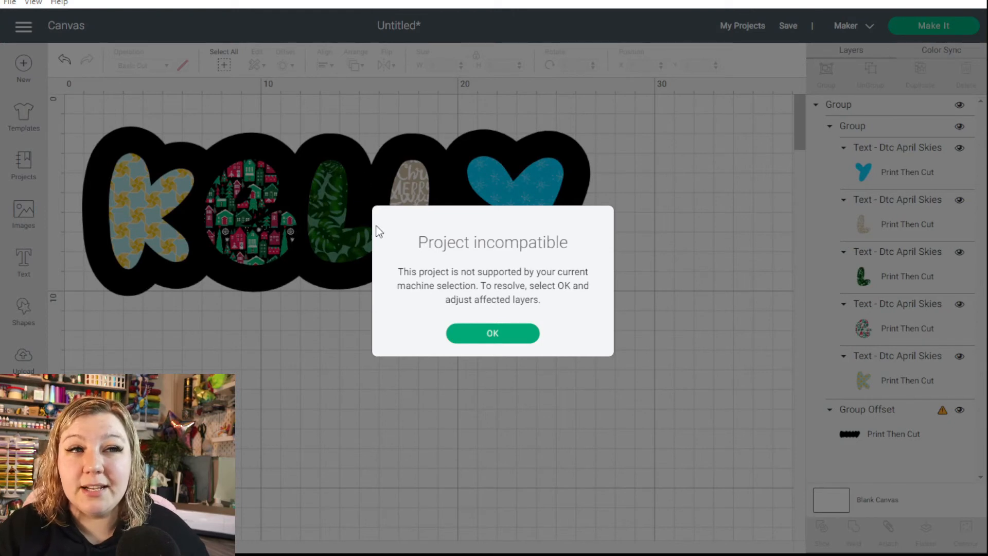
pyautogui.moveTo(465, 285)
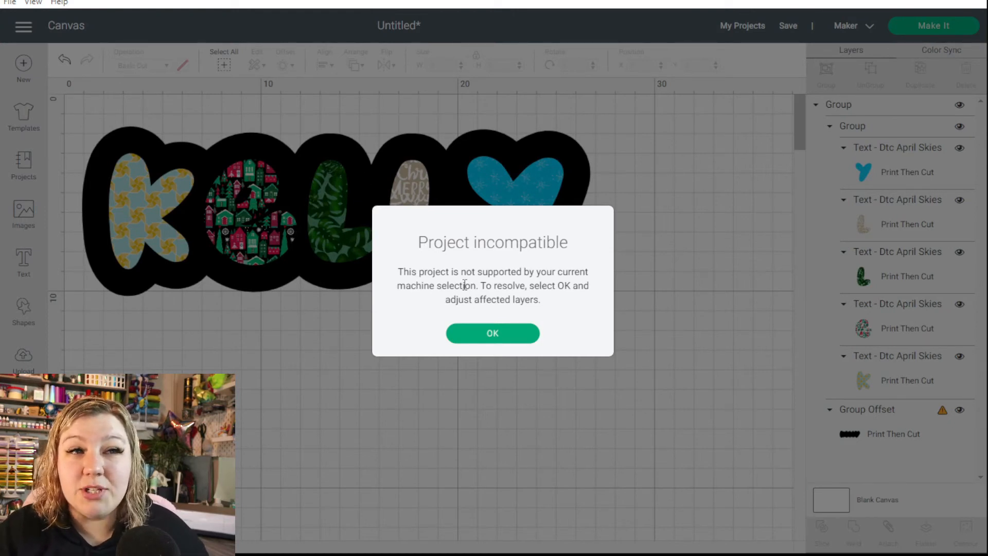
pyautogui.moveTo(479, 313)
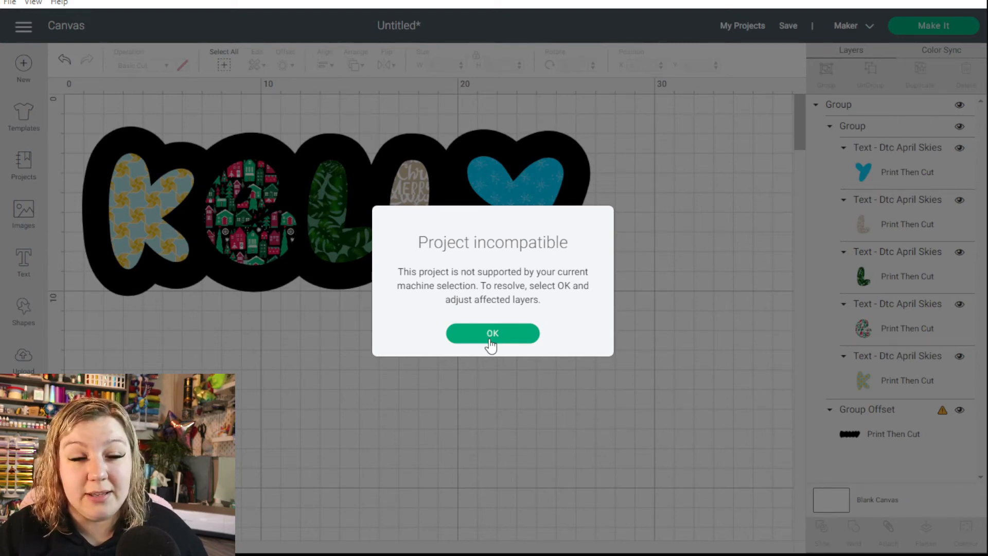
# Dismiss the project-incompatible warning so the offset layer is flagged for adjustment
pyautogui.click(492, 333)
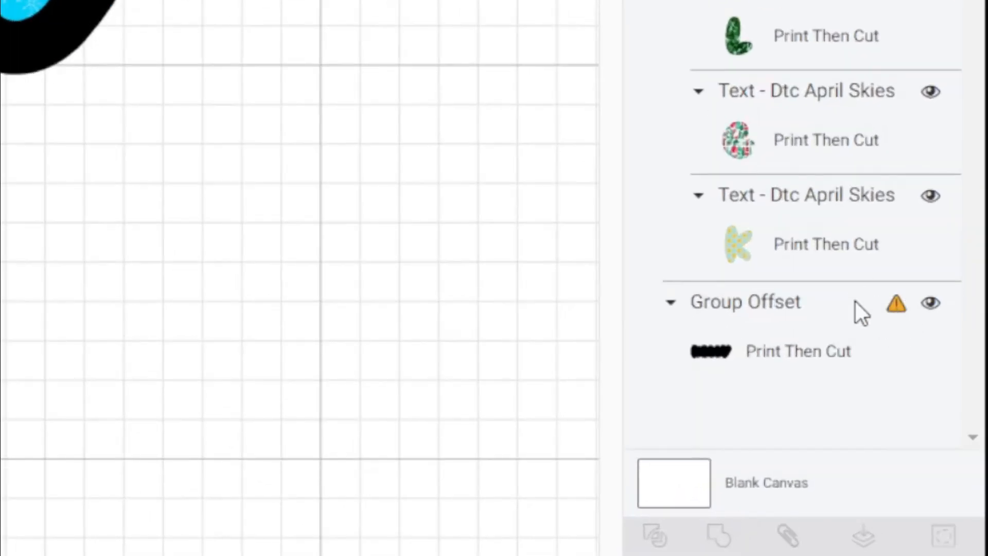
pyautogui.moveTo(897, 302)
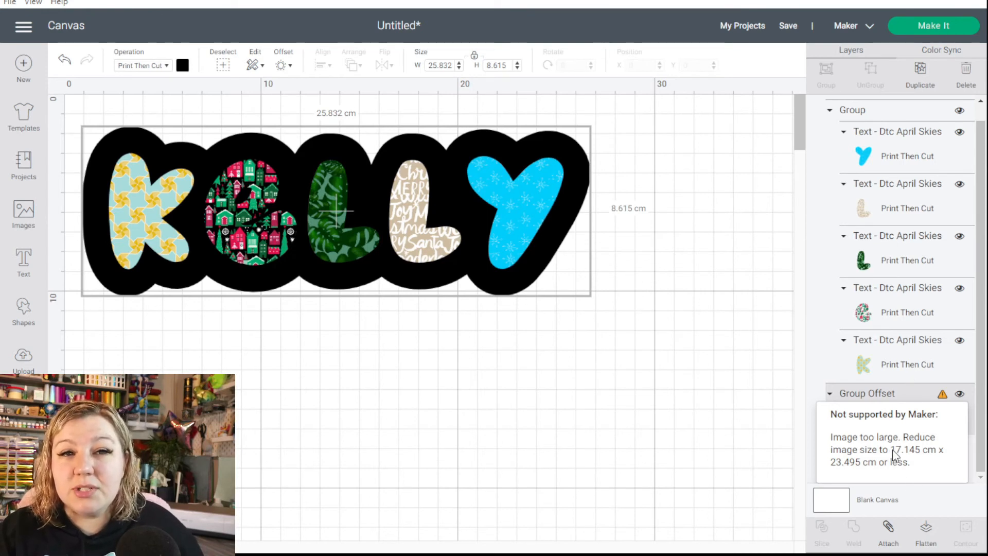
pyautogui.moveTo(829, 482)
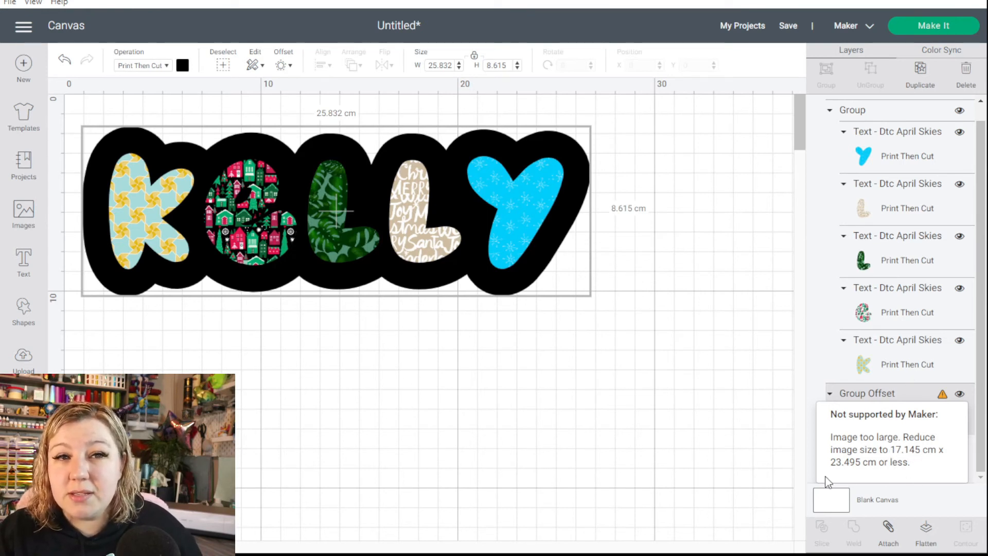
pyautogui.moveTo(883, 474)
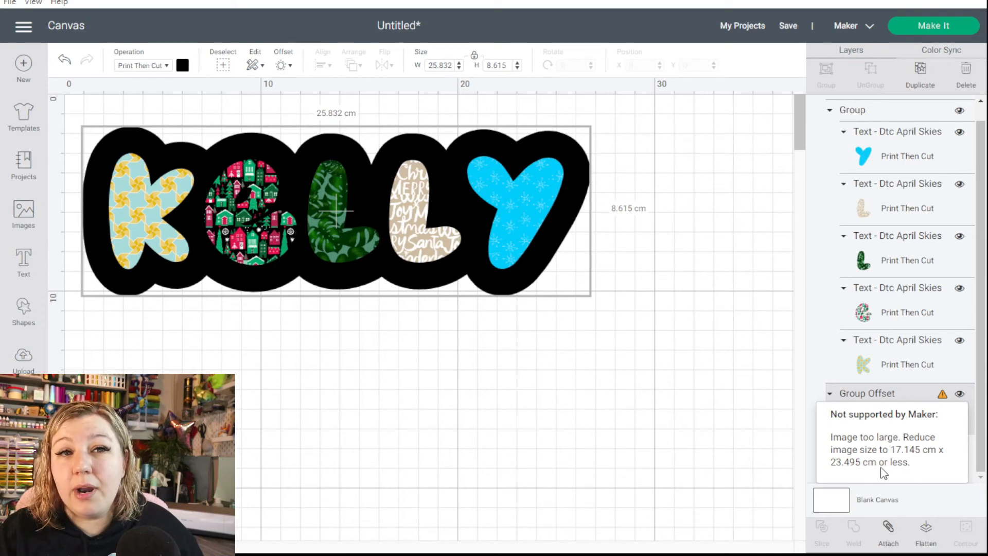
pyautogui.moveTo(664, 451)
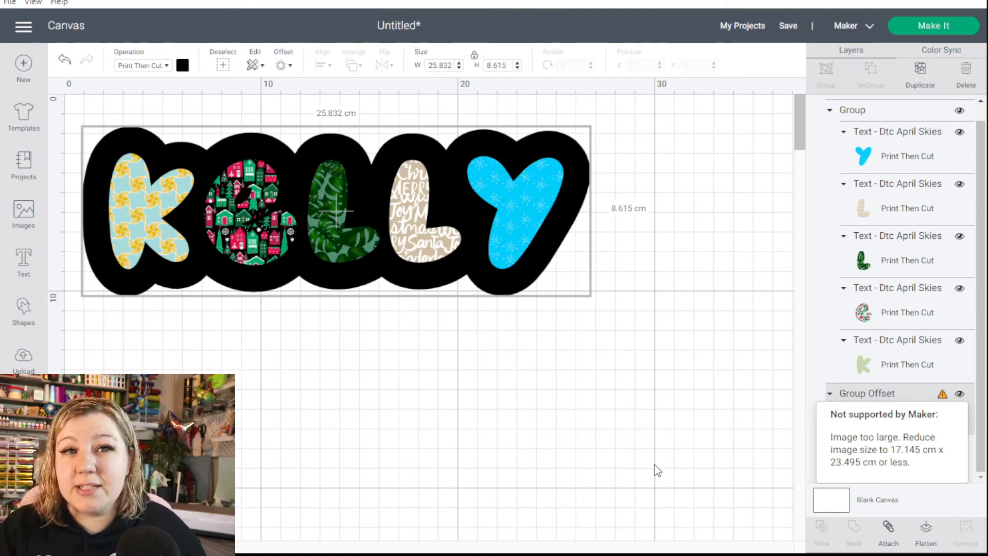
# Select the whole KELLY design, closing the size-limit note at 25.8 × 8.6 cm
pyautogui.click(315, 208)
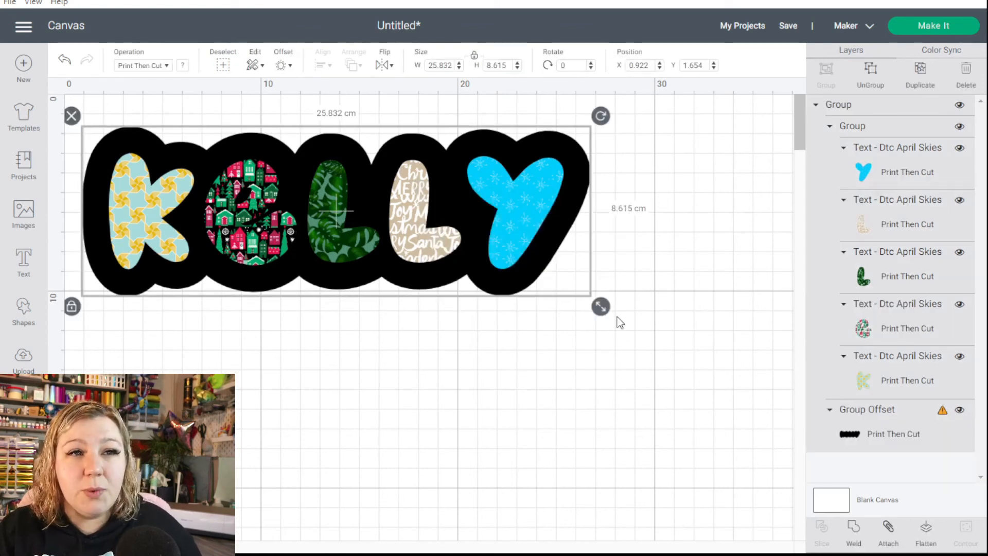
pyautogui.moveTo(615, 311)
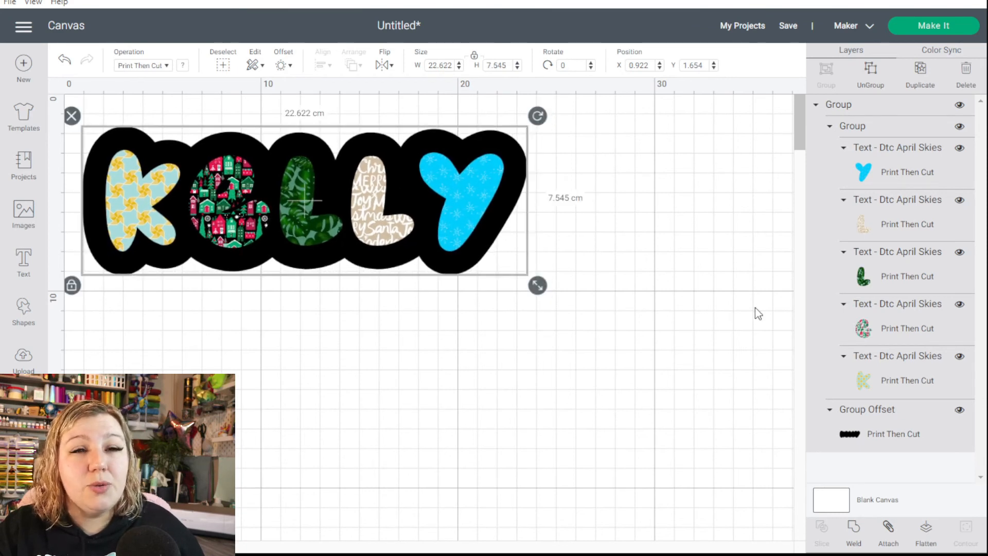
pyautogui.moveTo(935, 435)
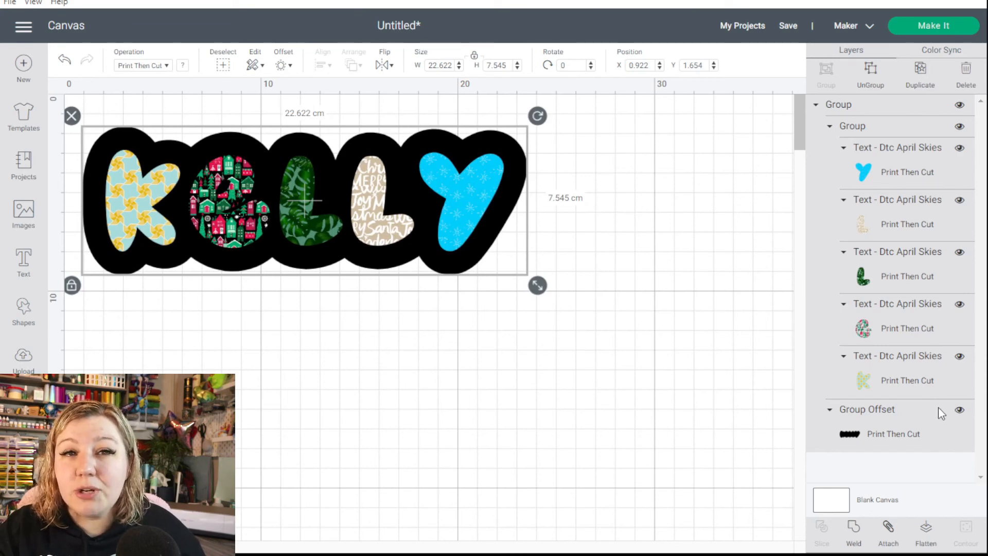
pyautogui.click(934, 26)
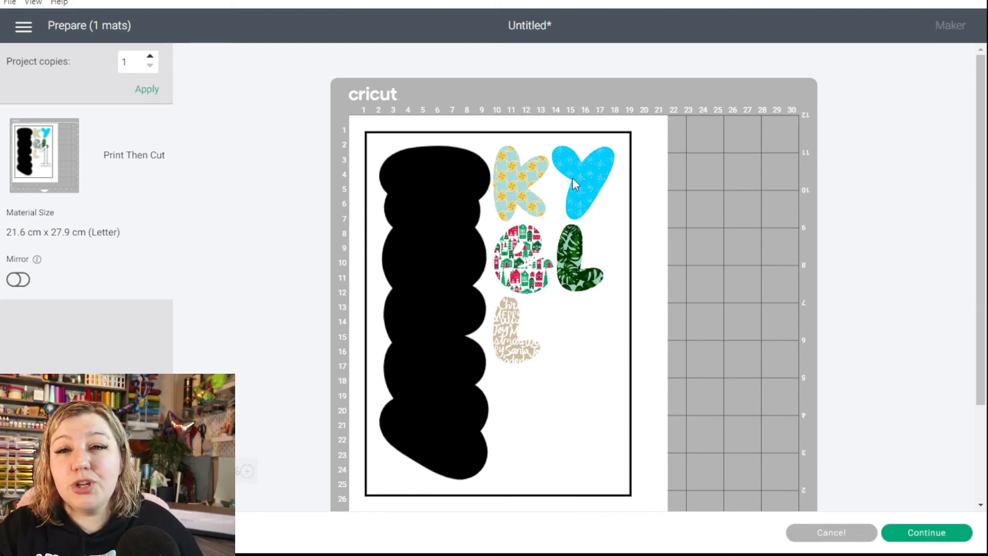
pyautogui.moveTo(822, 540)
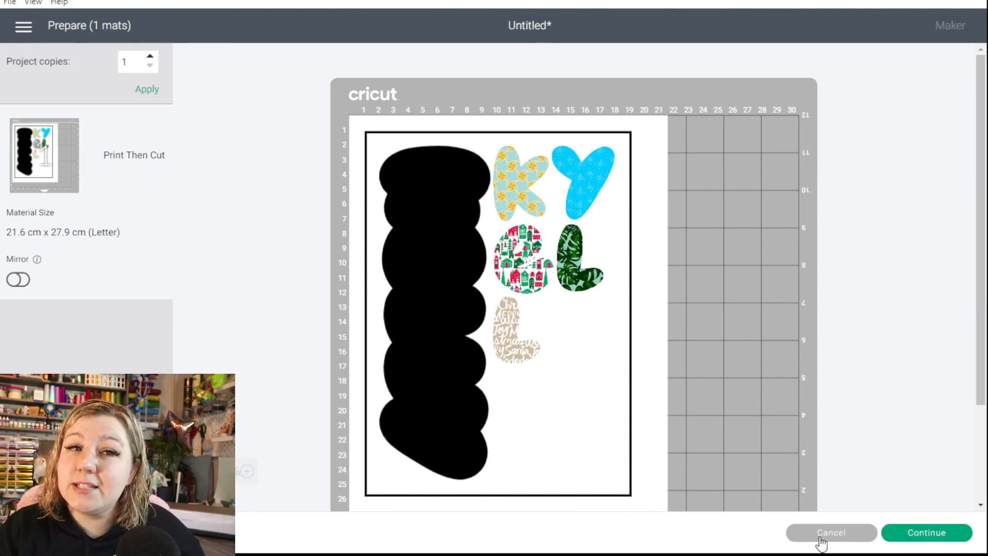
pyautogui.click(832, 533)
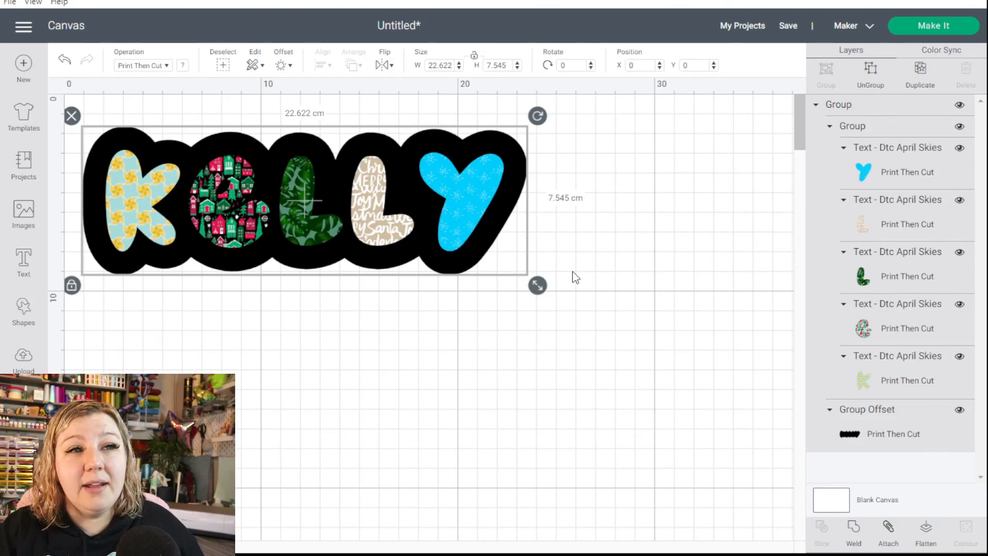
# Attach the letters to the black offset and confirm they preview intact on one Letter mat
pyautogui.rightClick(303, 202)
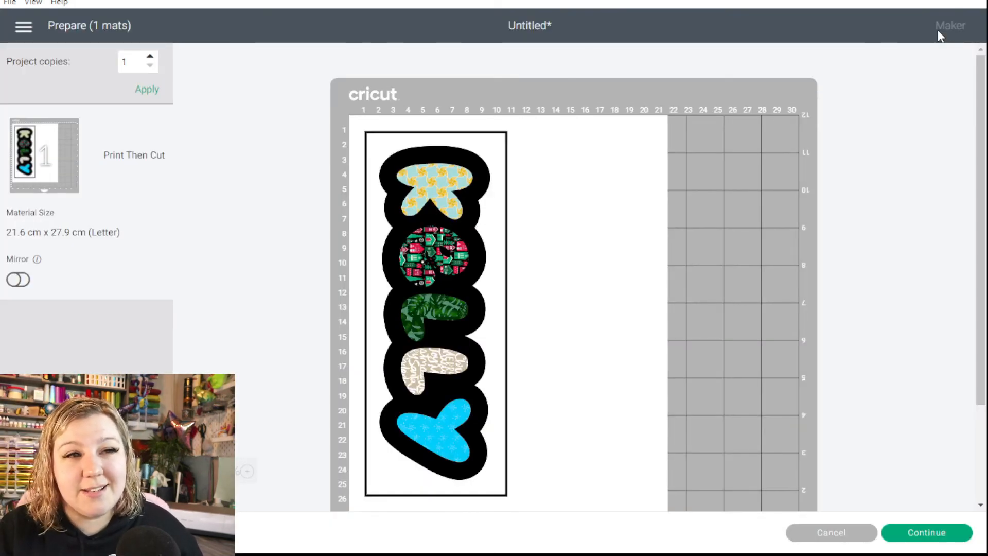
pyautogui.click(830, 533)
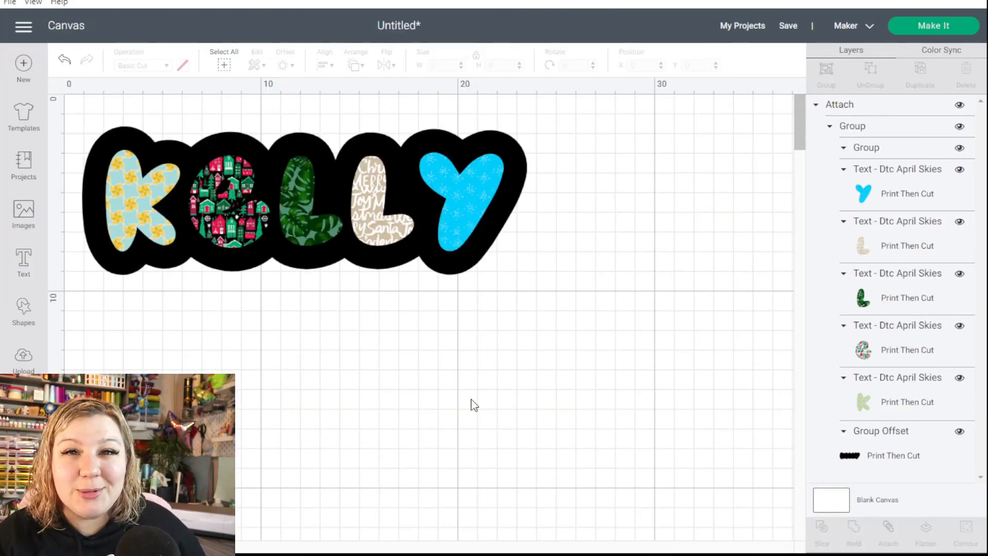